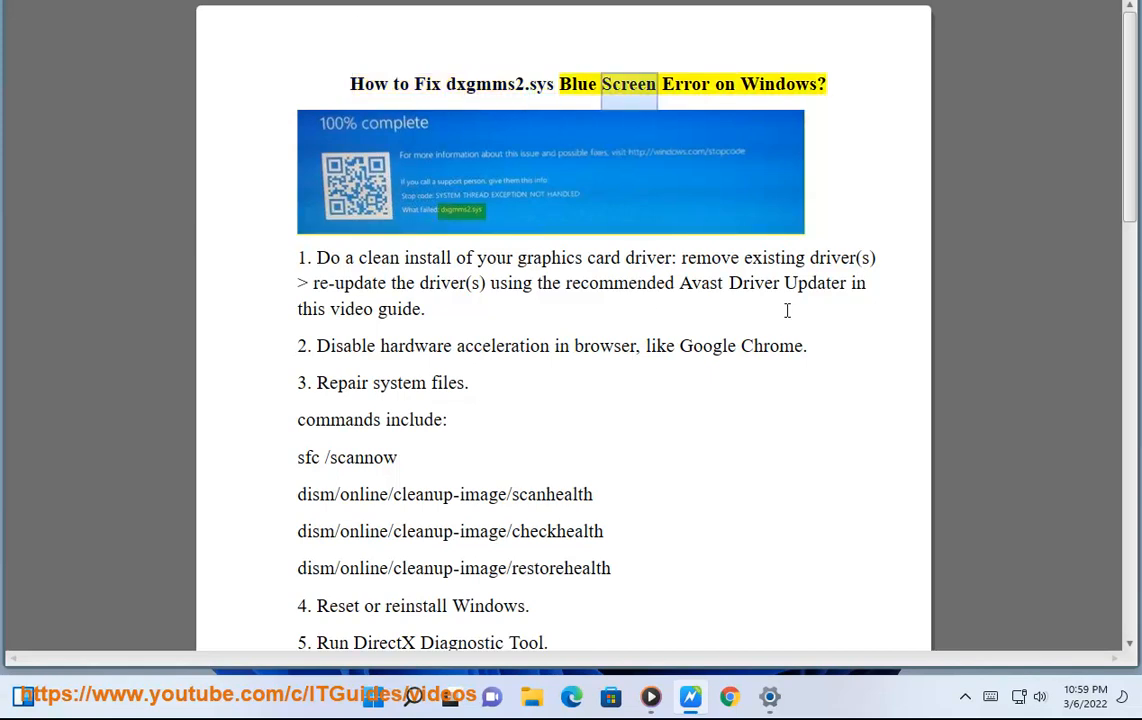
Step: Bring up Chrome's three-dot main menu over the dxgmms2.sys fix guide
click(300, 258)
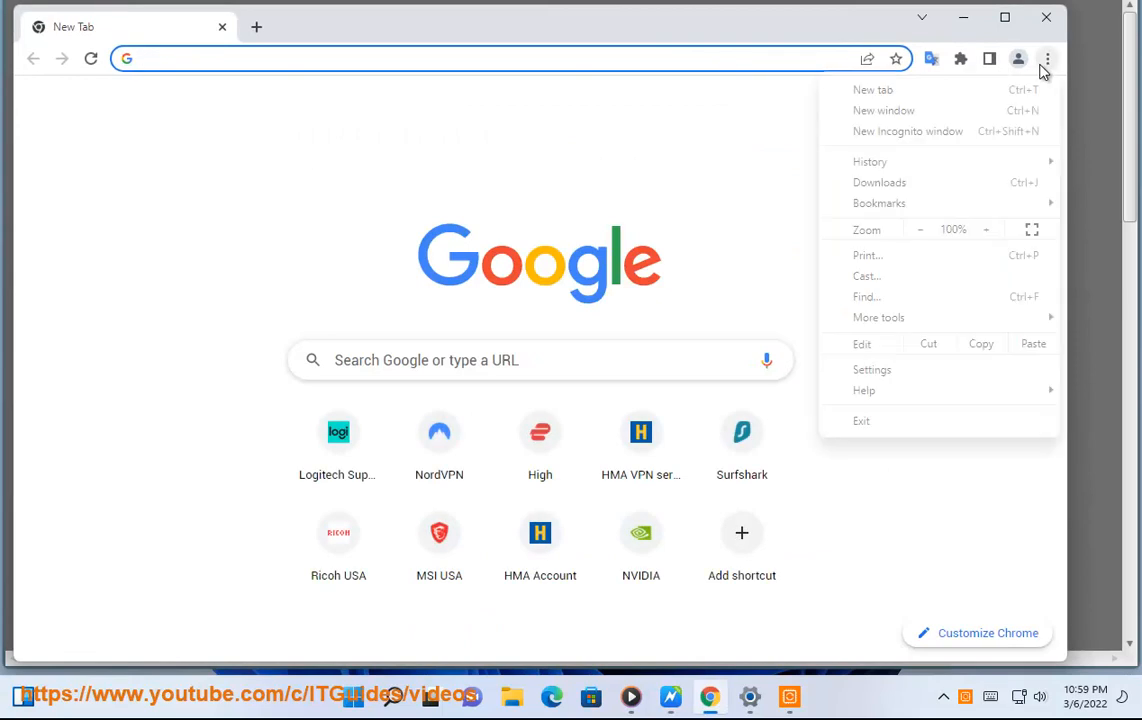
Step: Search Chrome settings for HARDWARE to reach the hardware acceleration toggle
click(872, 368)
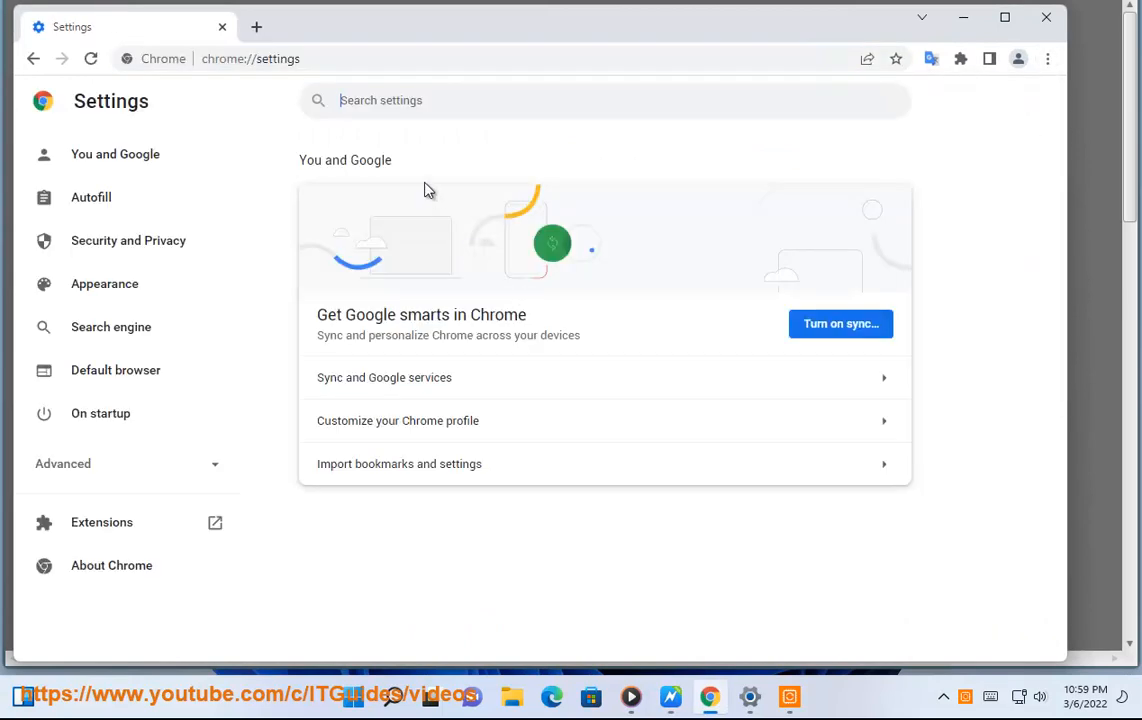
text(HAR)
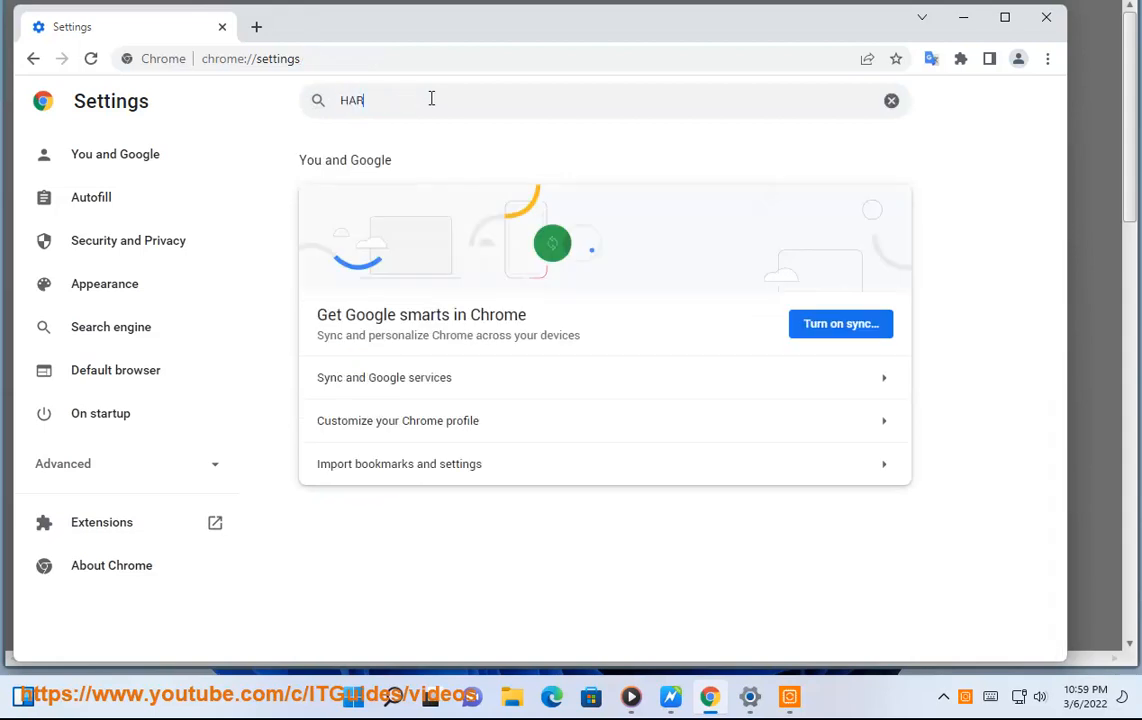
text(DWARE)
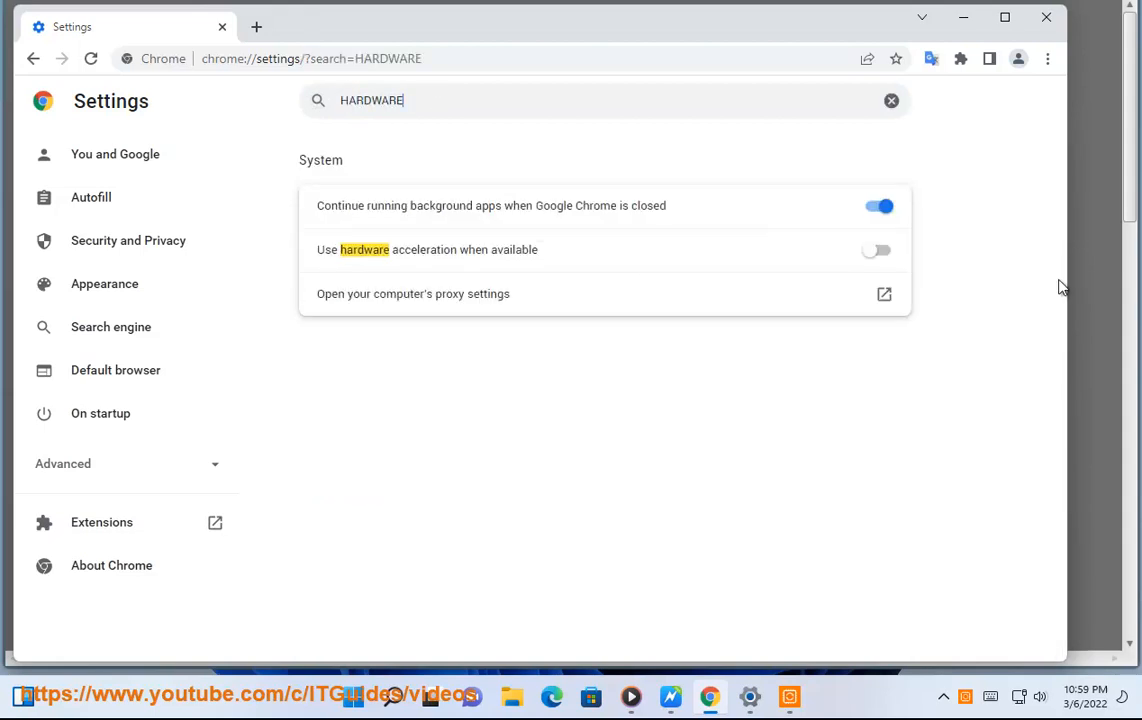
mouse_move(684, 262)
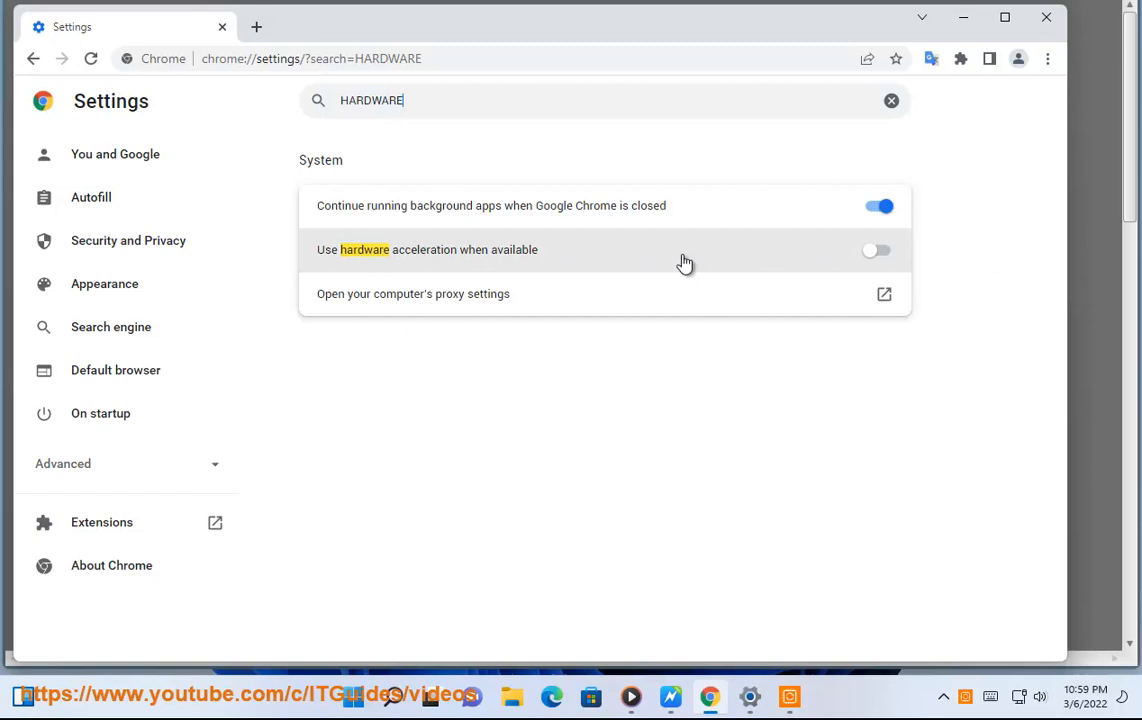
mouse_move(1040, 30)
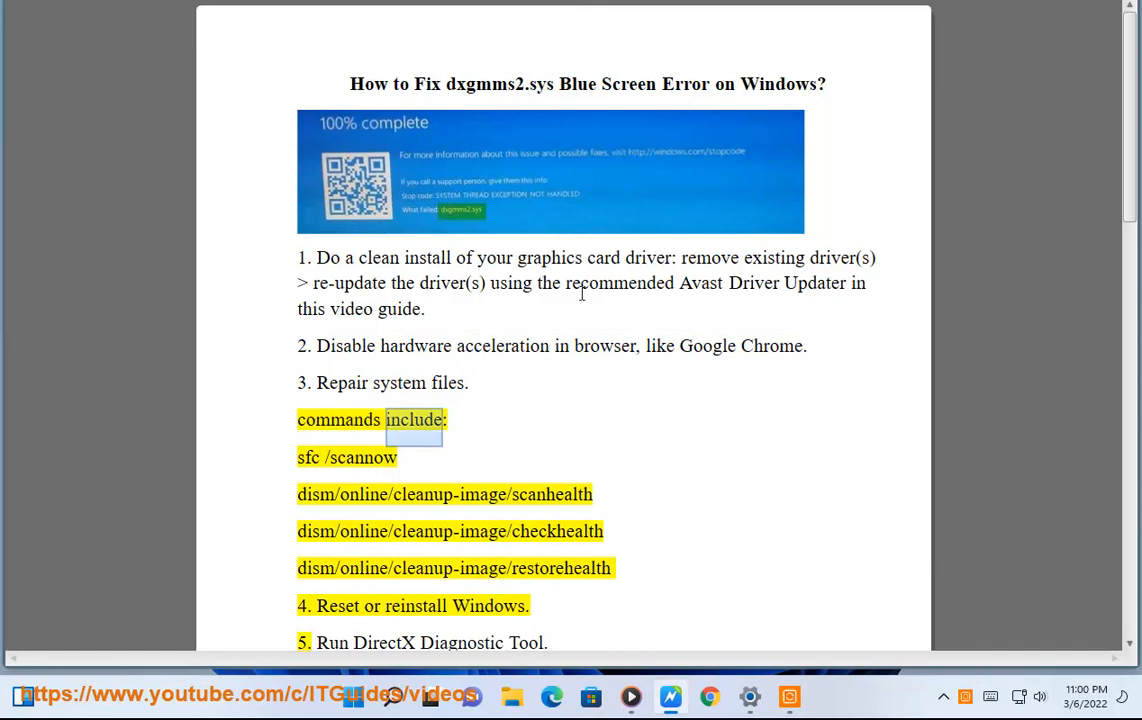
Step: Launch Command Prompt from Start for the repair commands, then switch to Windows Settings
click(392, 696)
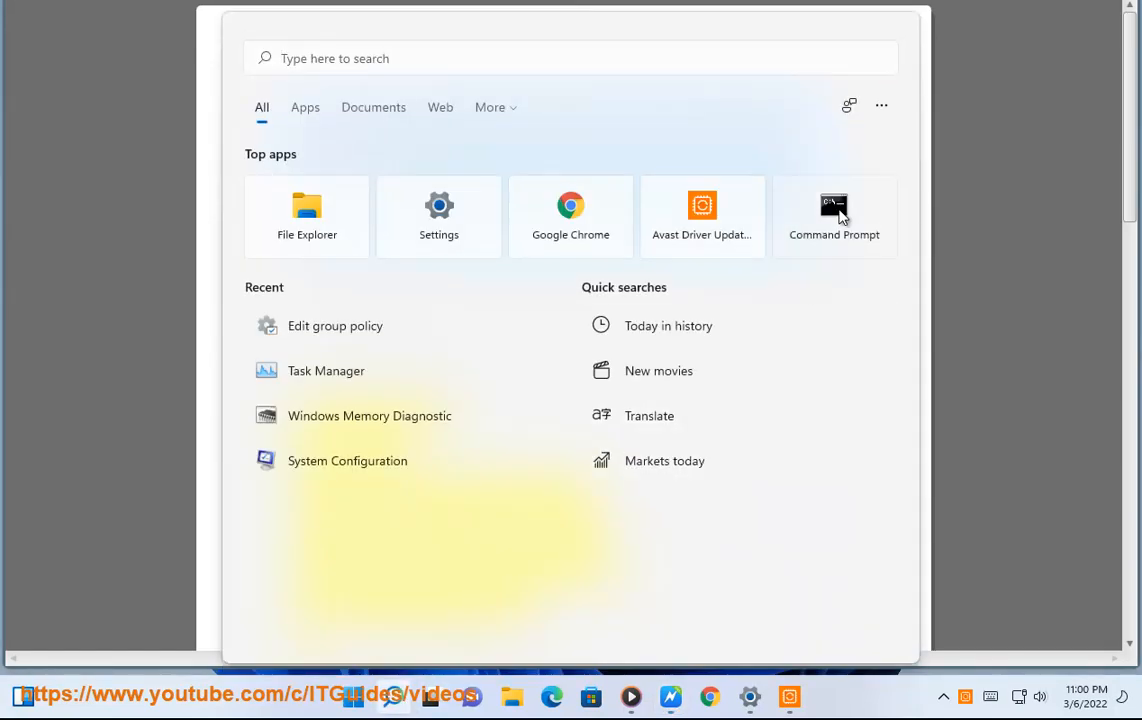
click(834, 216)
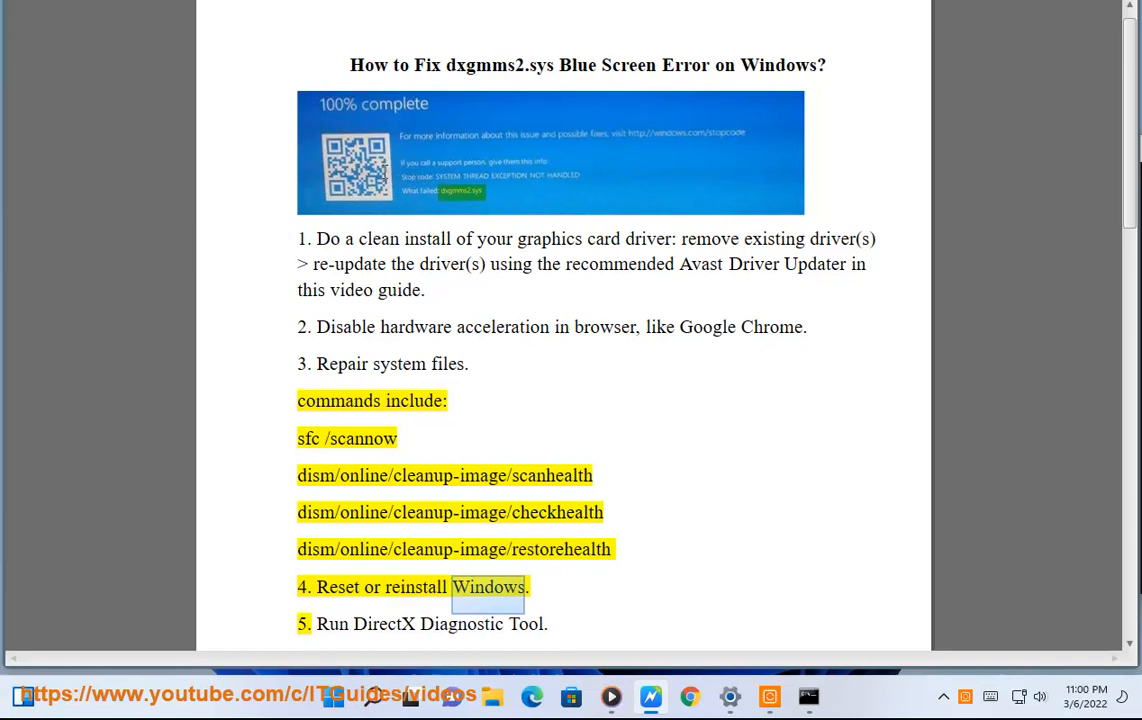
click(336, 696)
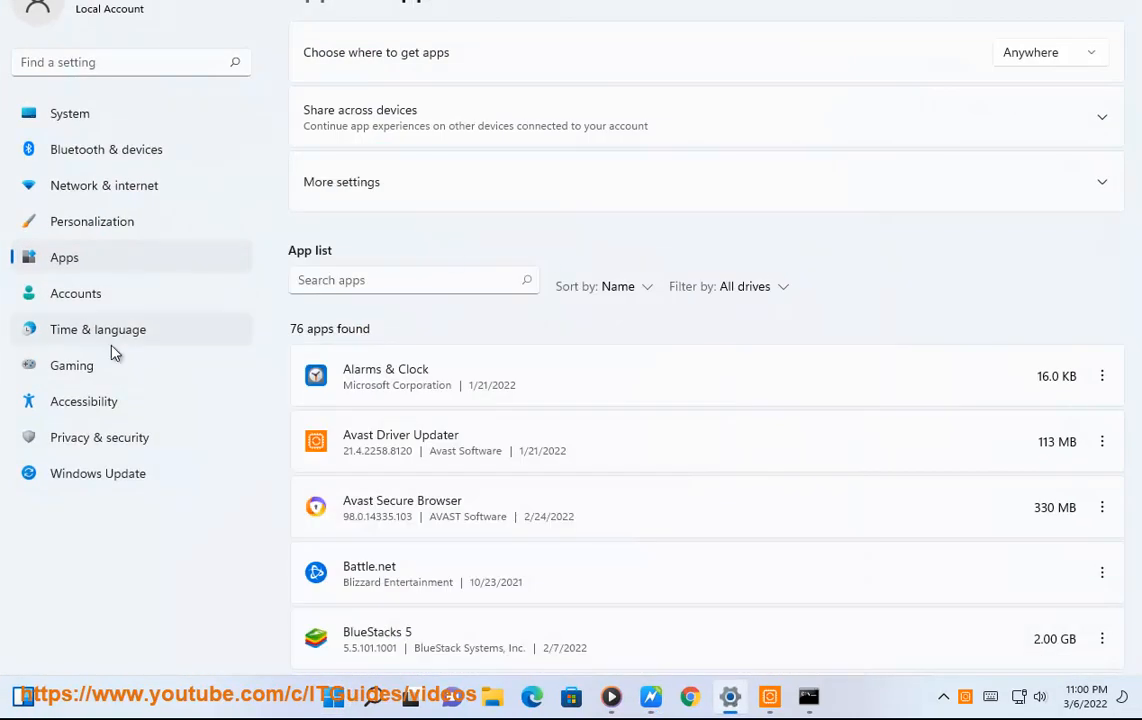
Step: Start Reset this PC from System > Recovery choosing Keep my files
click(70, 112)
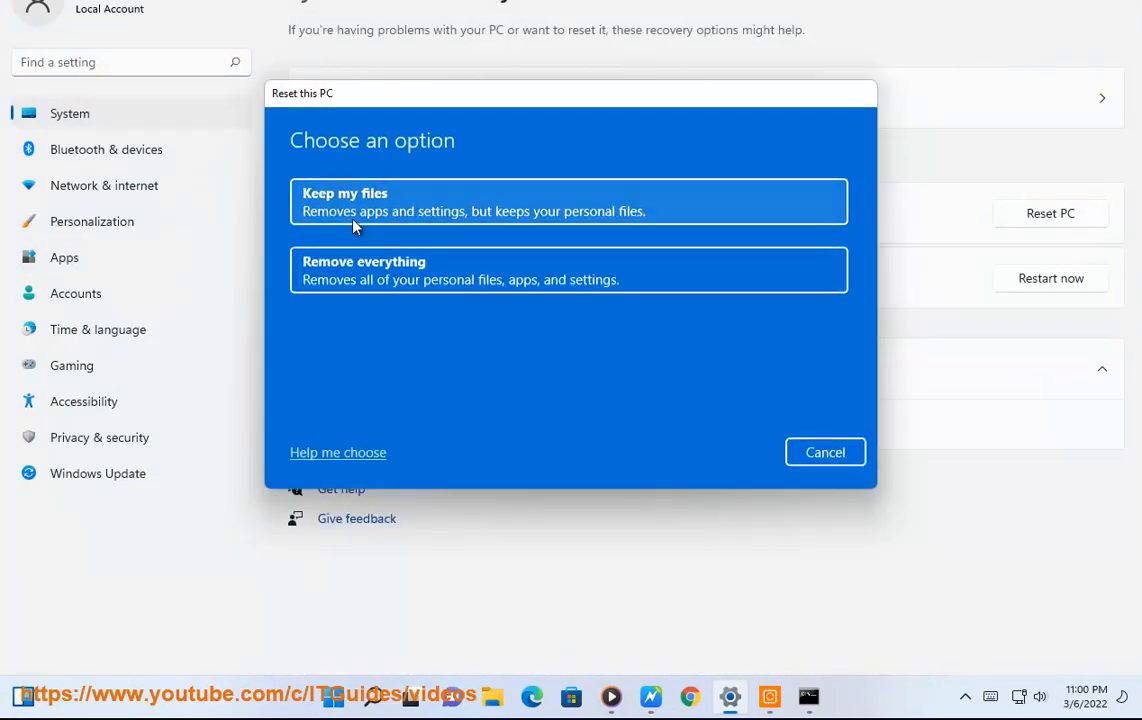
click(568, 200)
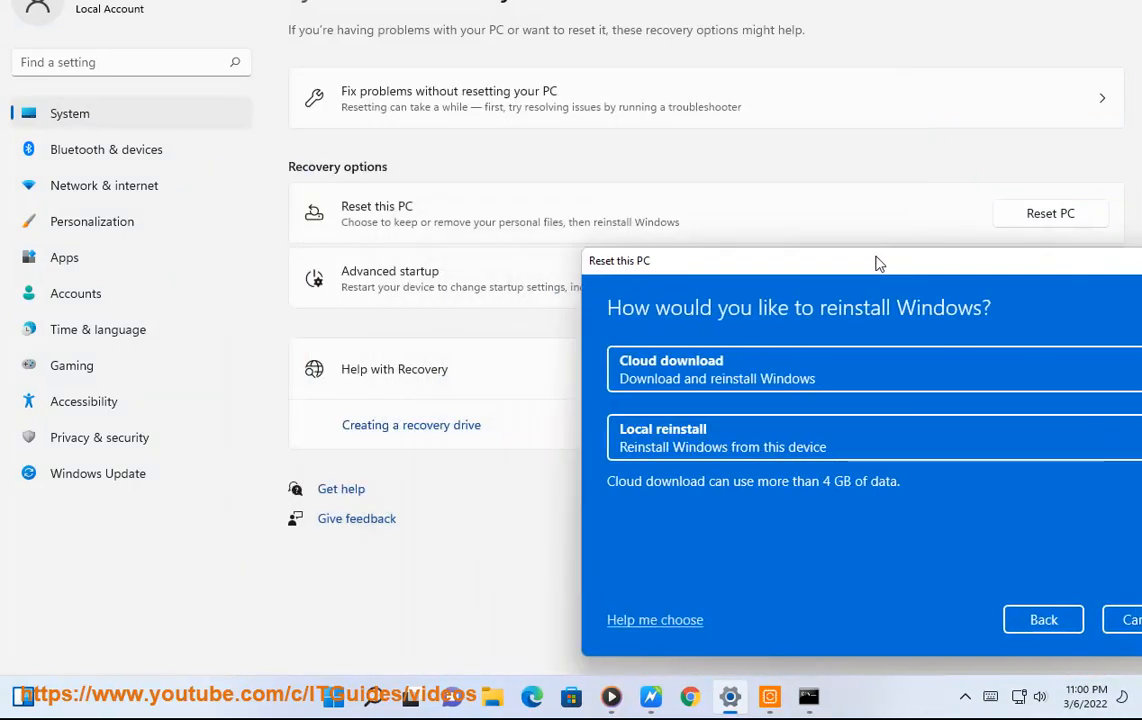
mouse_move(820, 438)
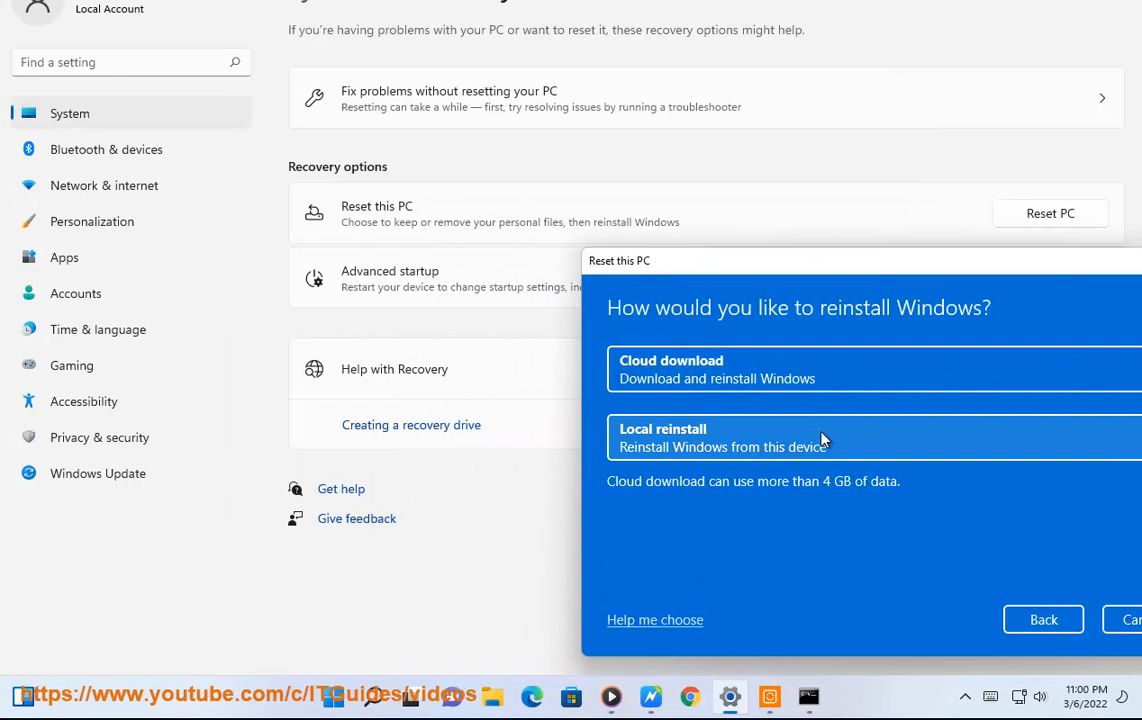
Step: Show This PC with its drives in File Explorer and return to the guide
click(492, 696)
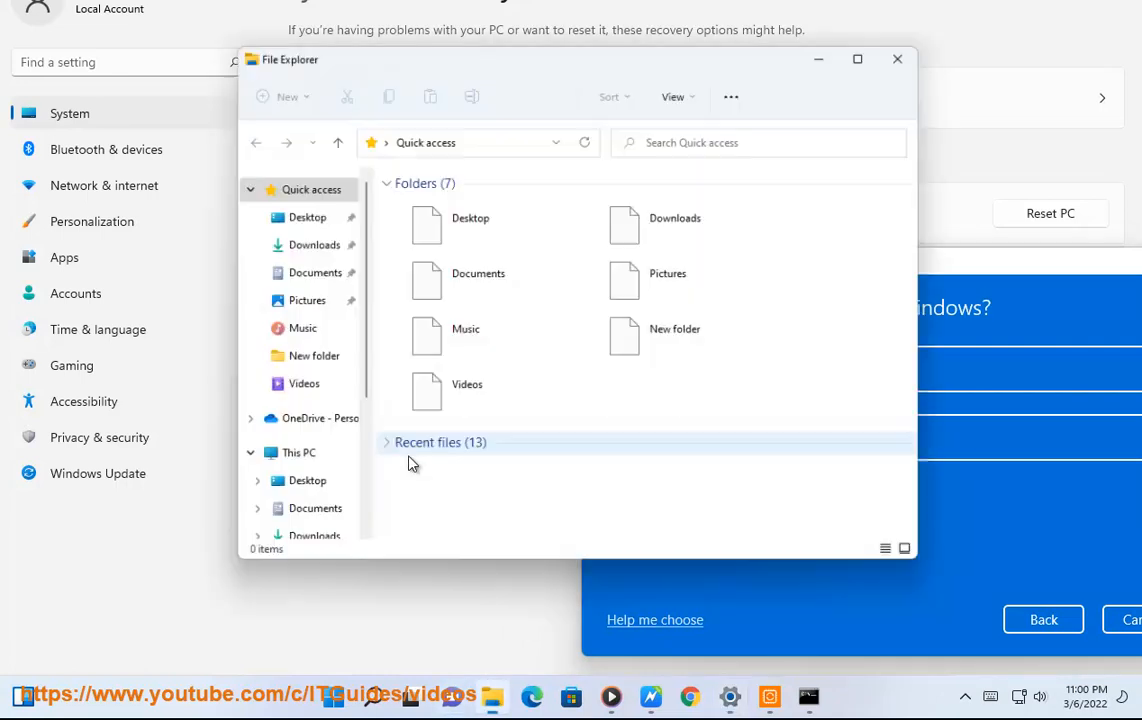
click(296, 452)
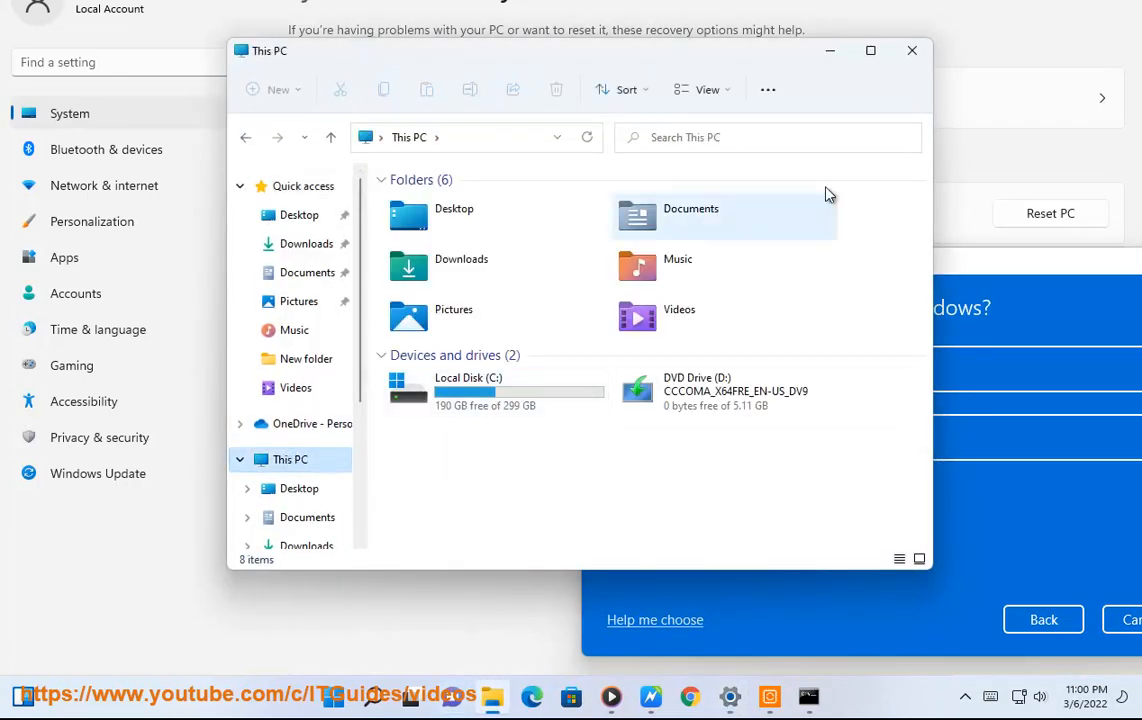
click(912, 50)
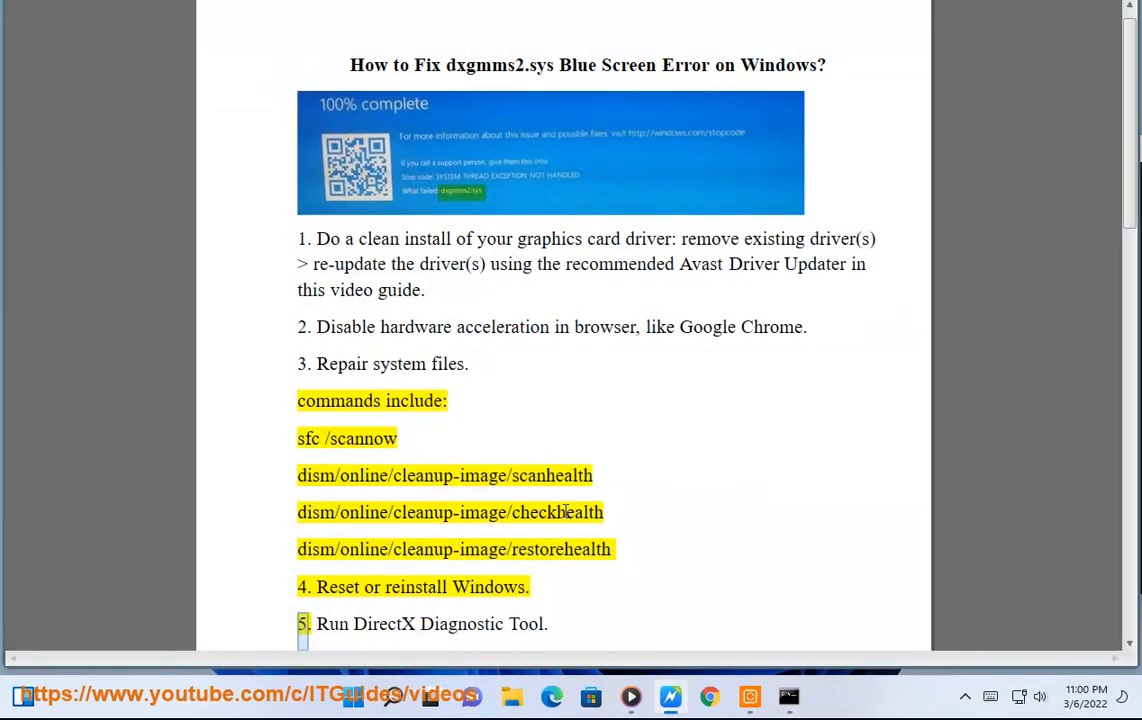
mouse_move(416, 604)
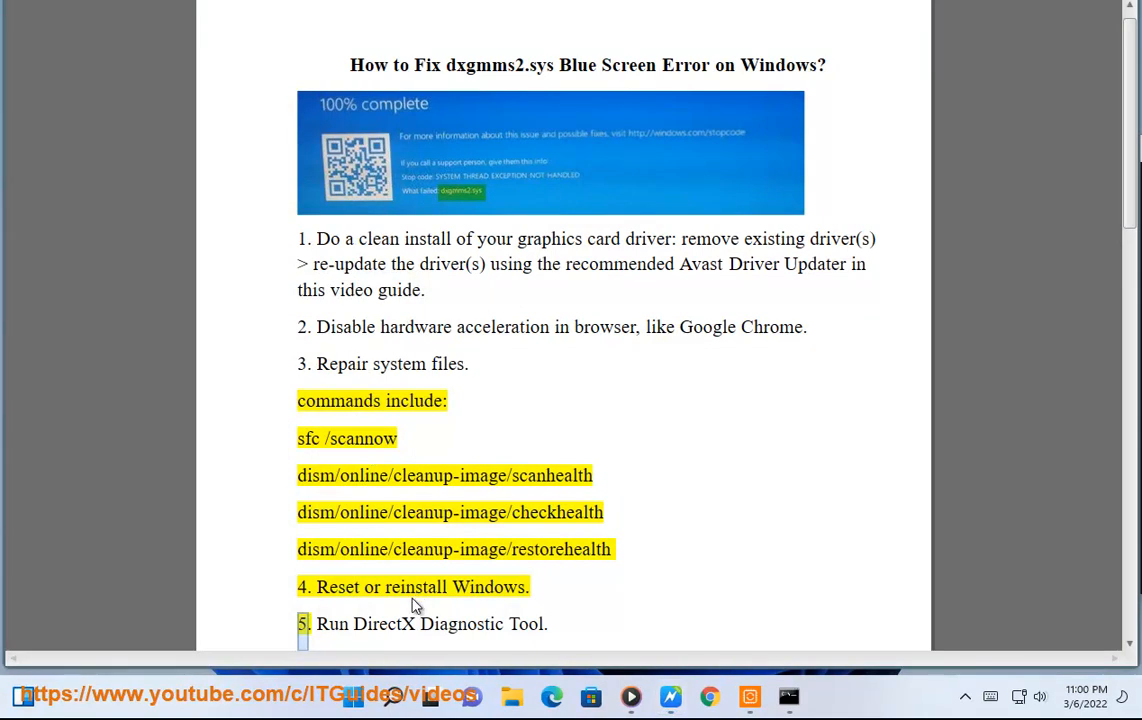
Step: Return to the guide at the Plan B line about updating or re-installing DirectX
click(512, 696)
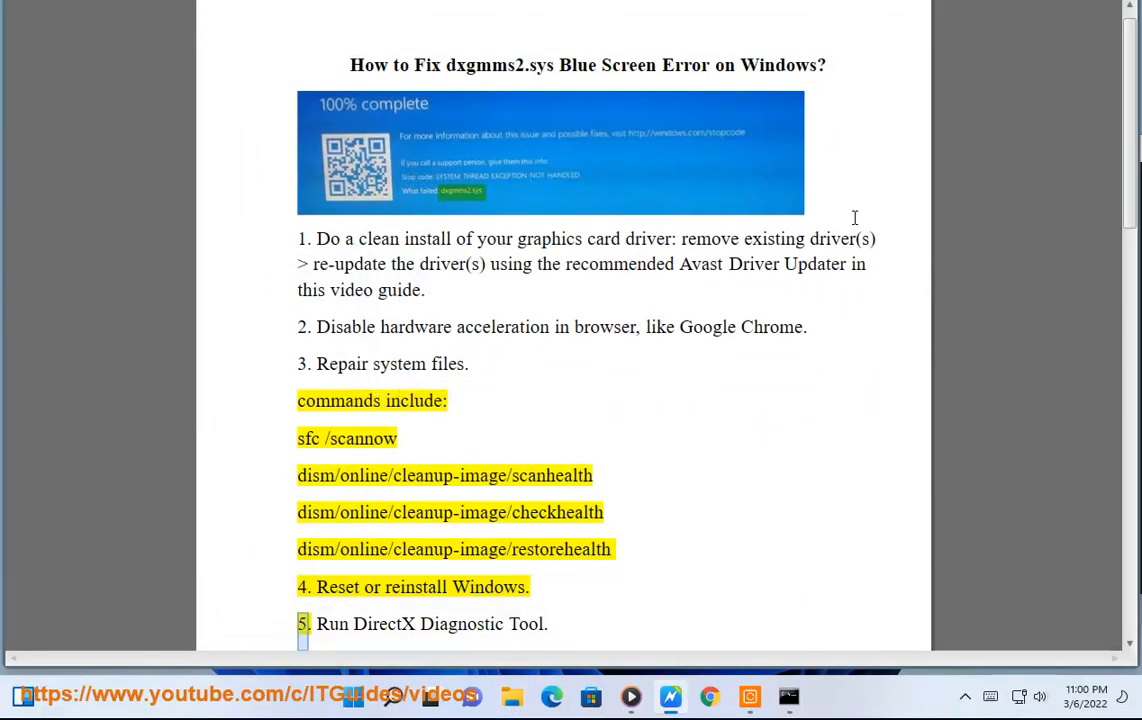
mouse_move(796, 524)
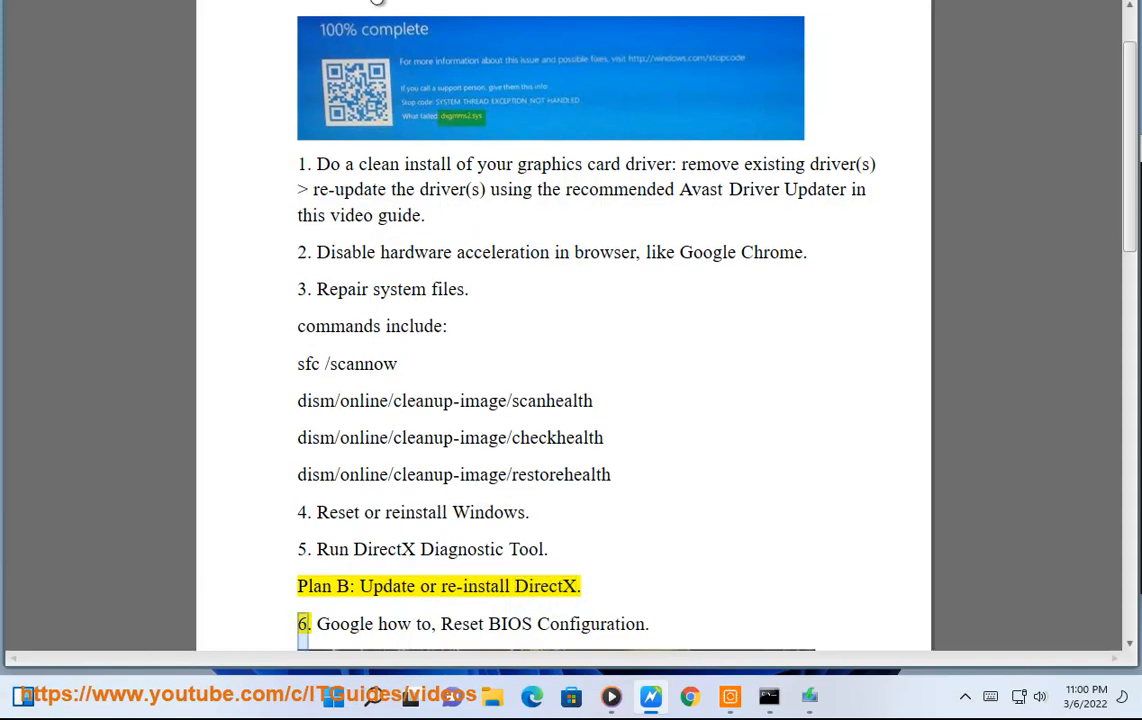
mouse_move(388, 562)
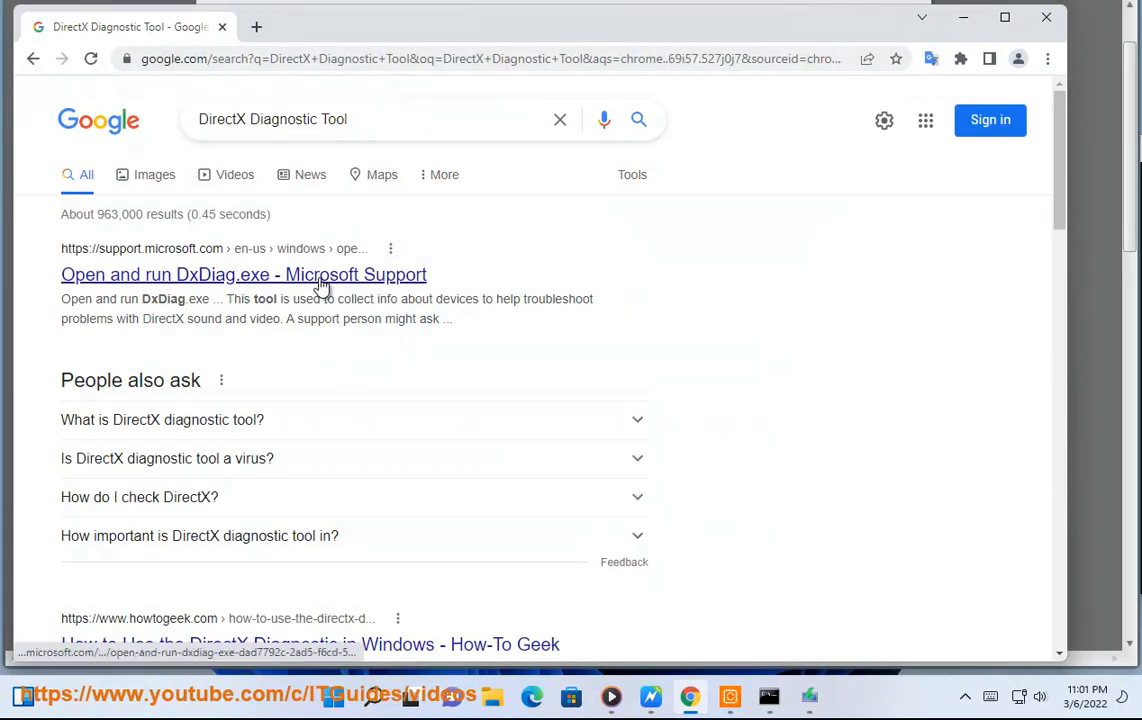
Step: View Microsoft's 'Open and run DxDiag.exe' article, mark the word dxdiag, then minimize Chrome
click(244, 274)
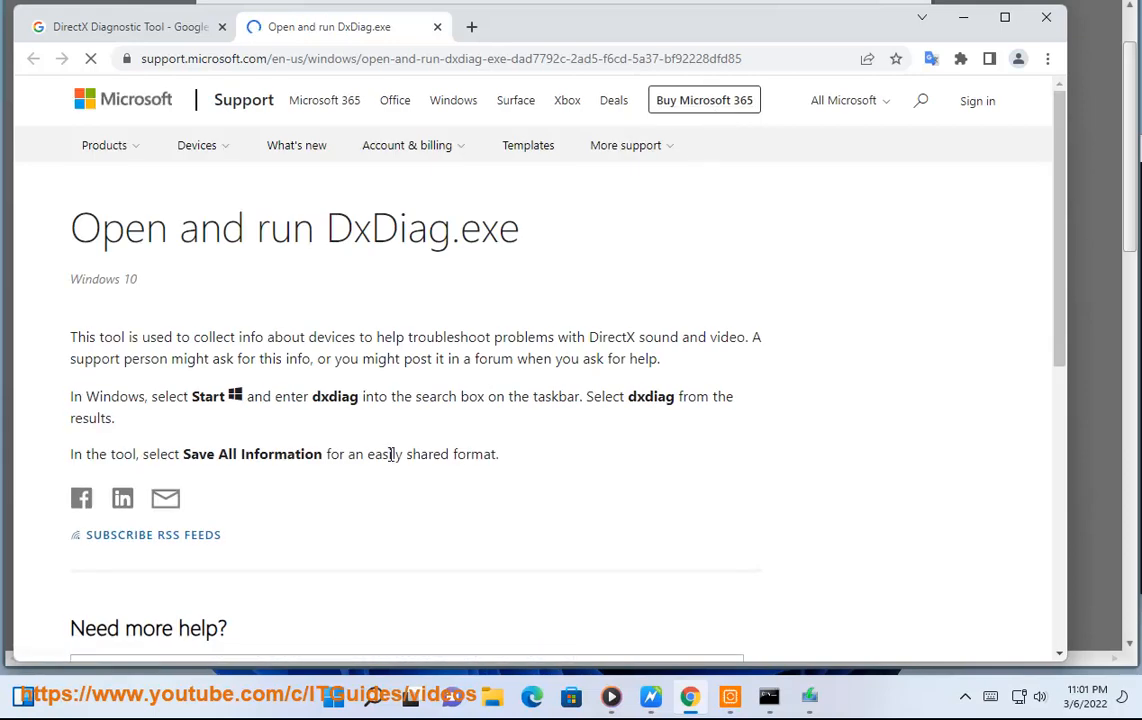
scroll(down, 3)
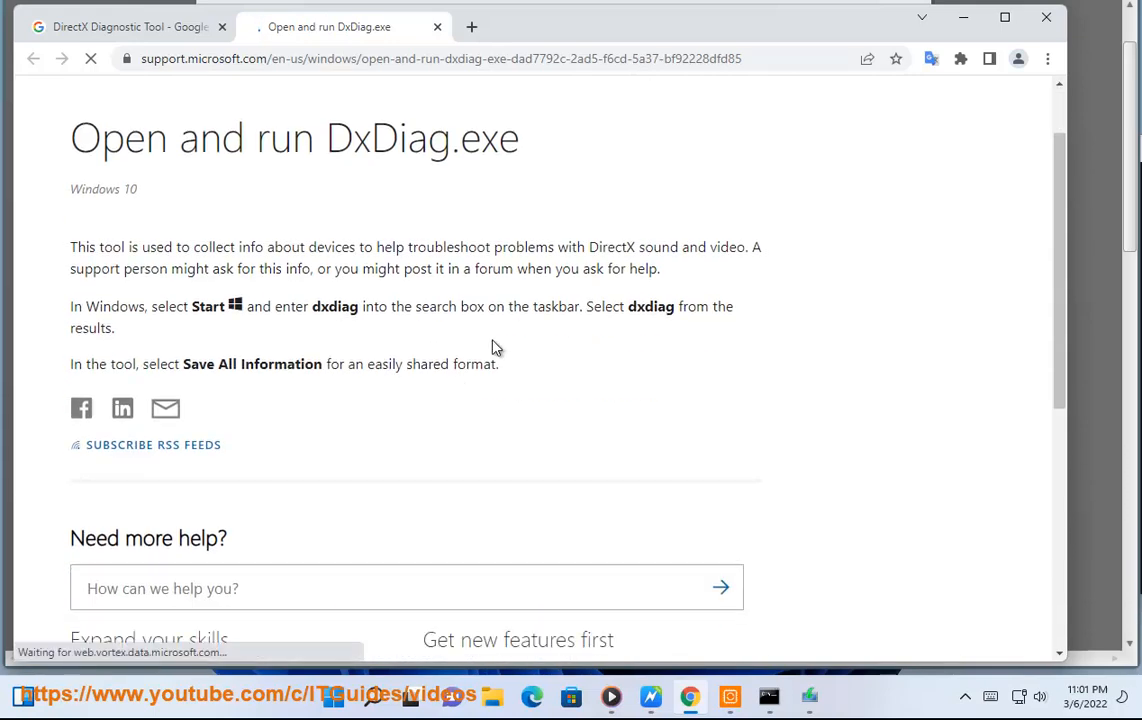
double_click(650, 306)
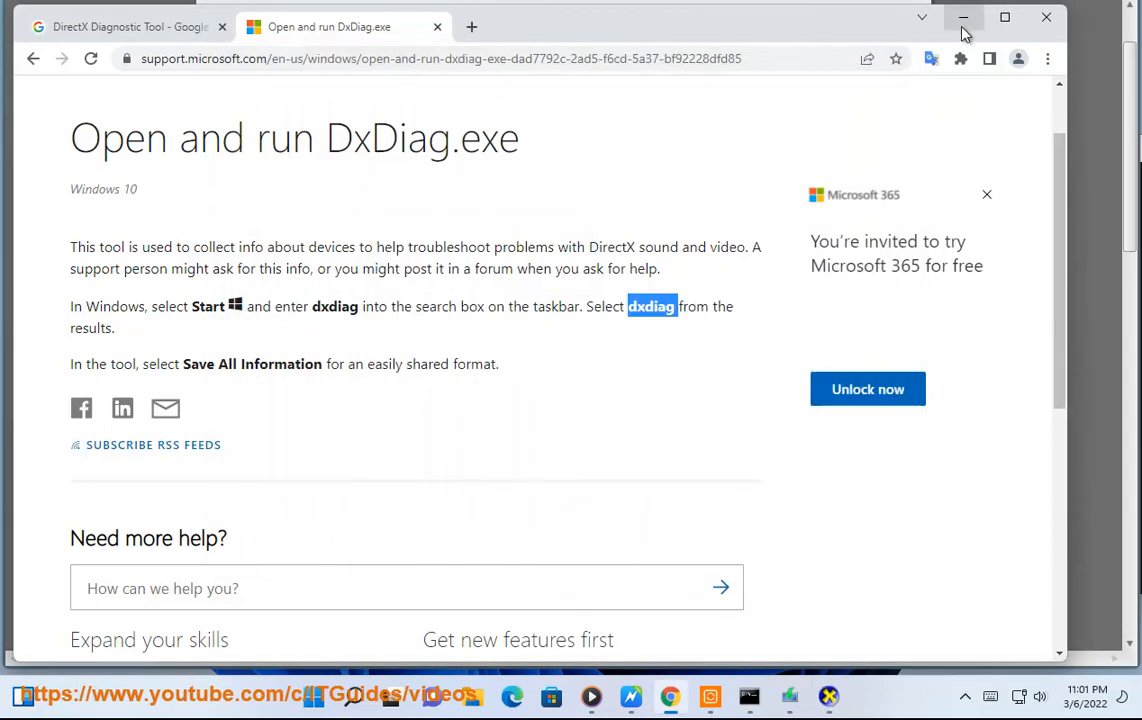
click(962, 16)
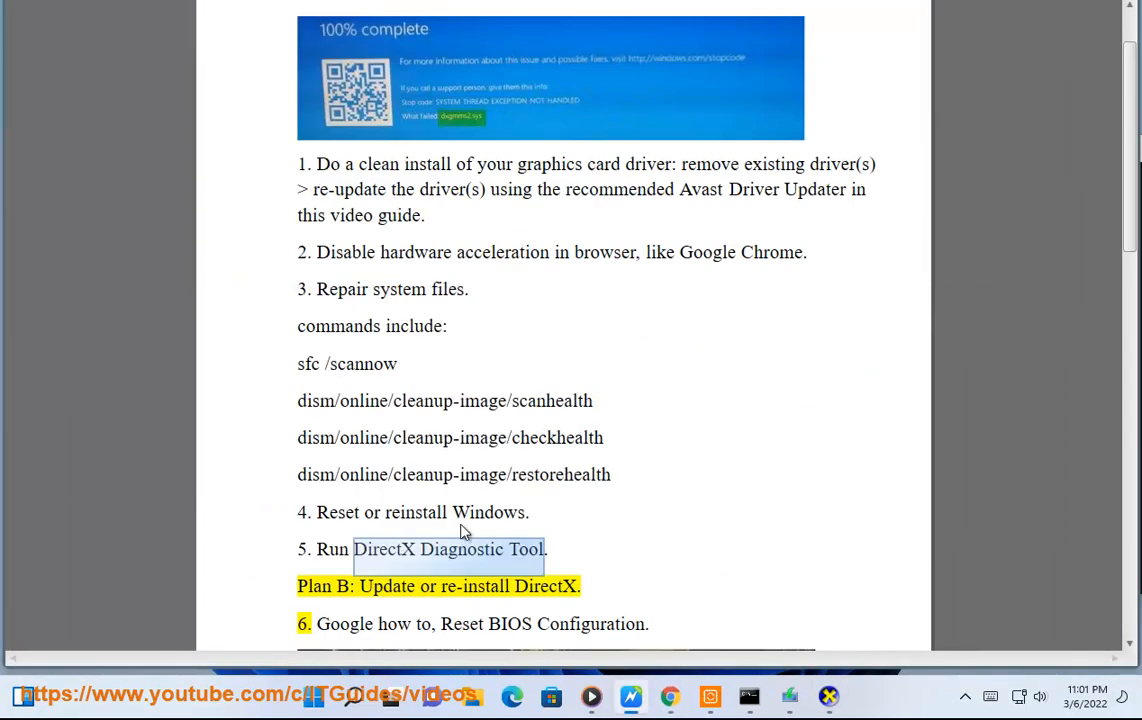
mouse_move(562, 596)
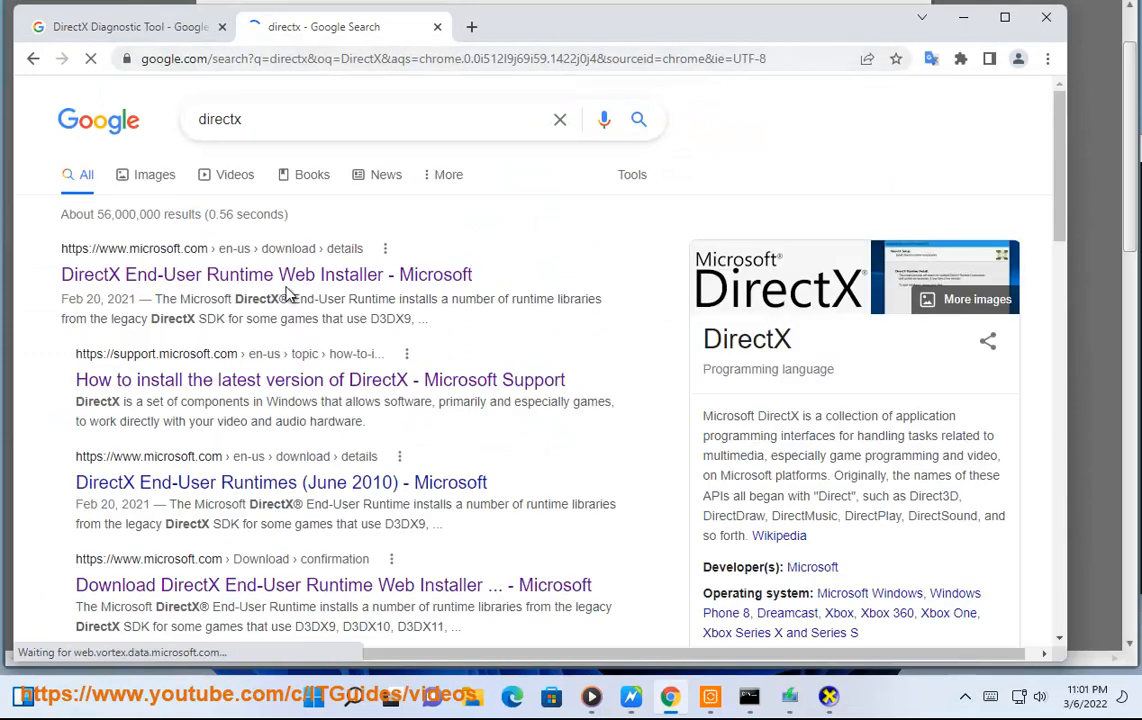
Step: View the DirectX End-User Runtime Web Installer page with Install Instructions expanded, then minimize Chrome
click(266, 274)
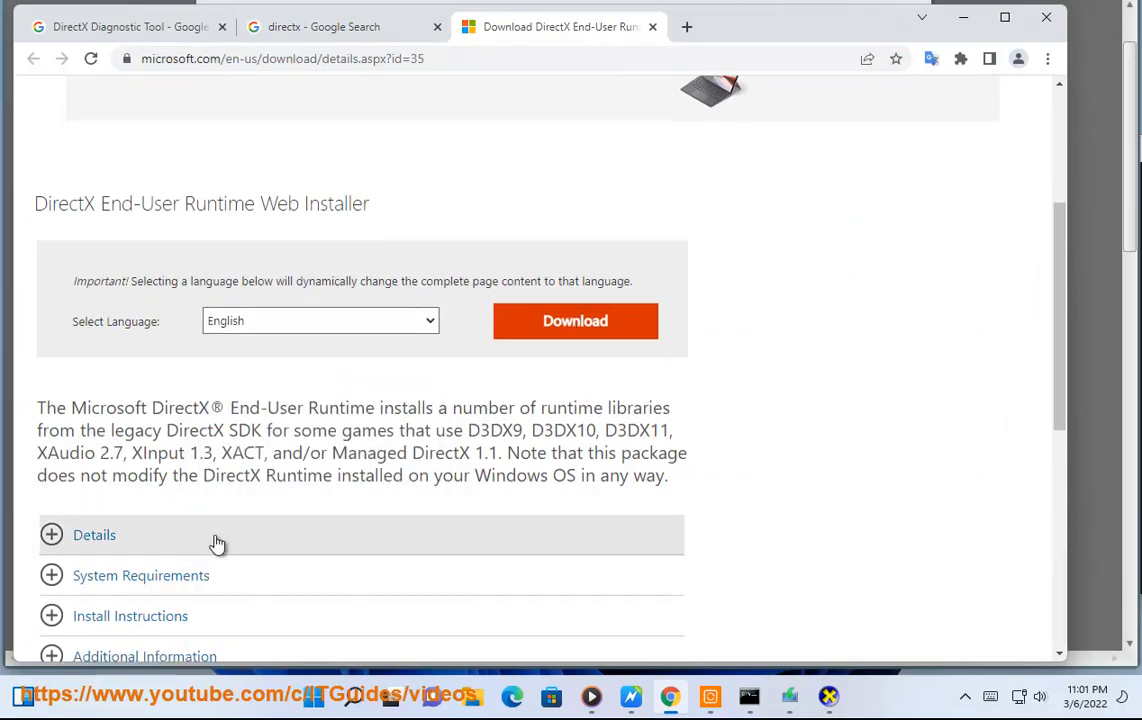
click(130, 616)
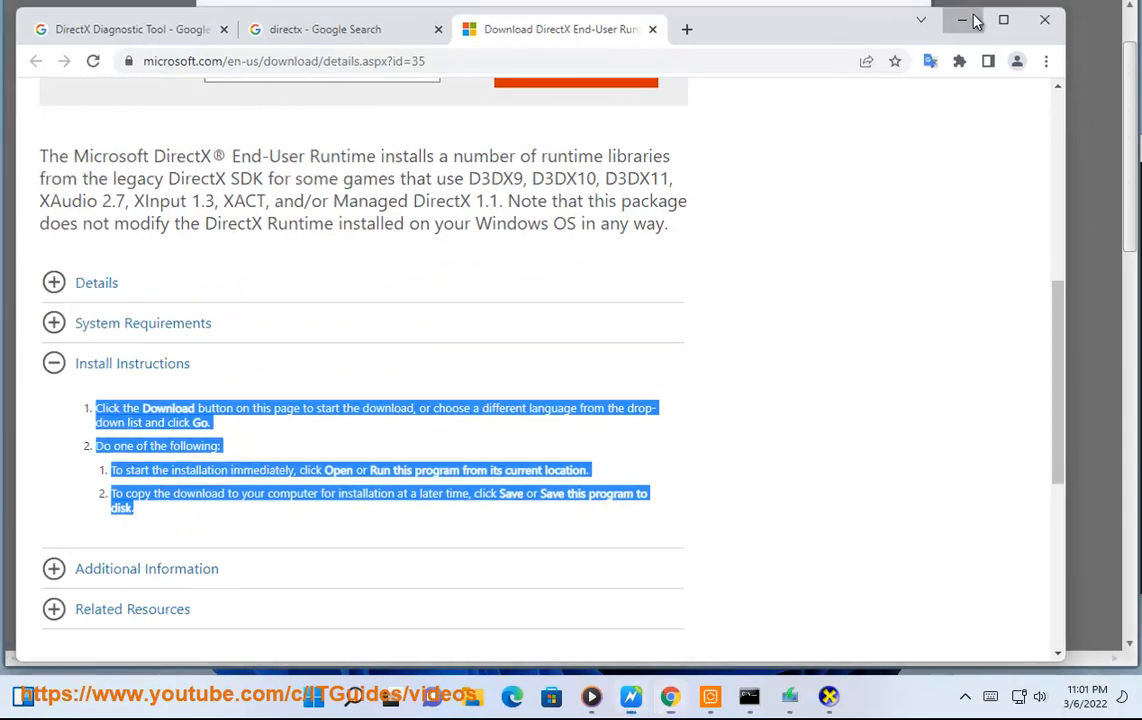
click(962, 20)
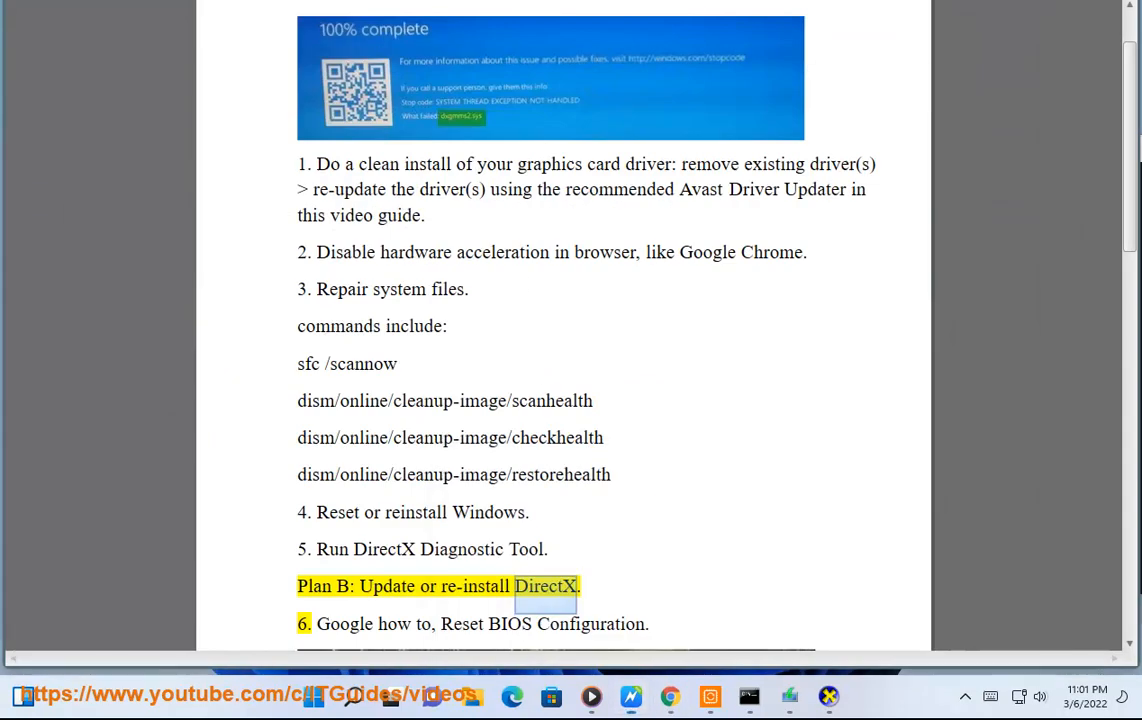
Step: Move the guide down to step 7, Disable Sleep mode, and select its number
scroll(down, 3)
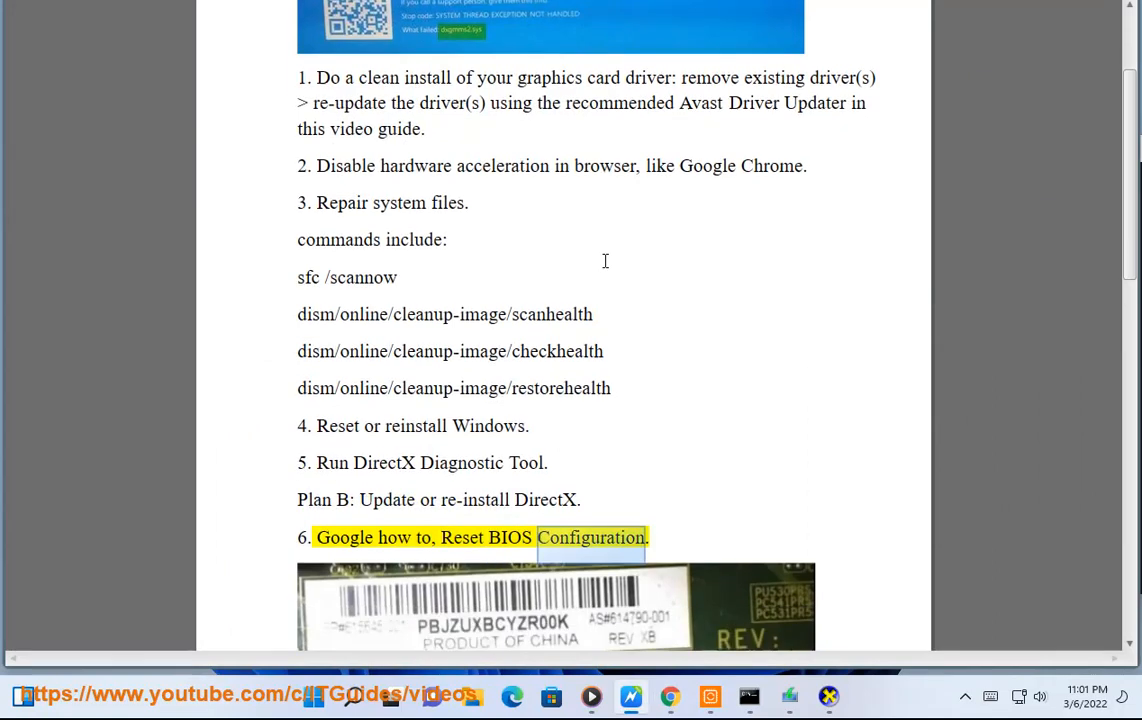
scroll(down, 3)
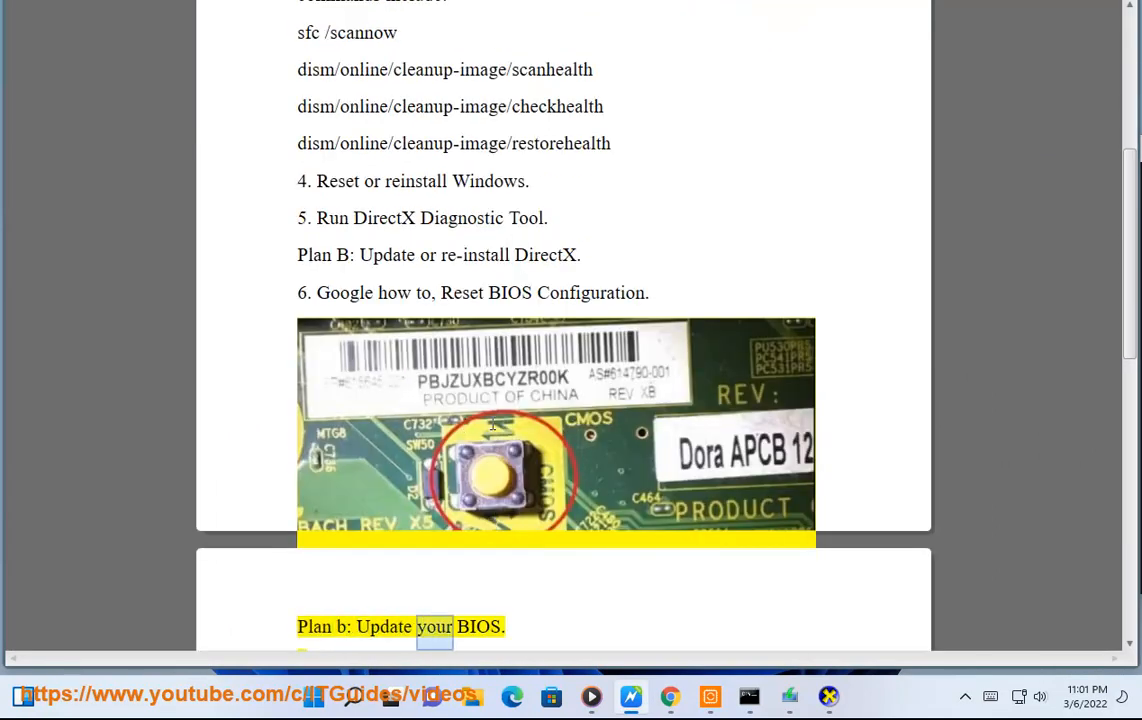
scroll(down, 3)
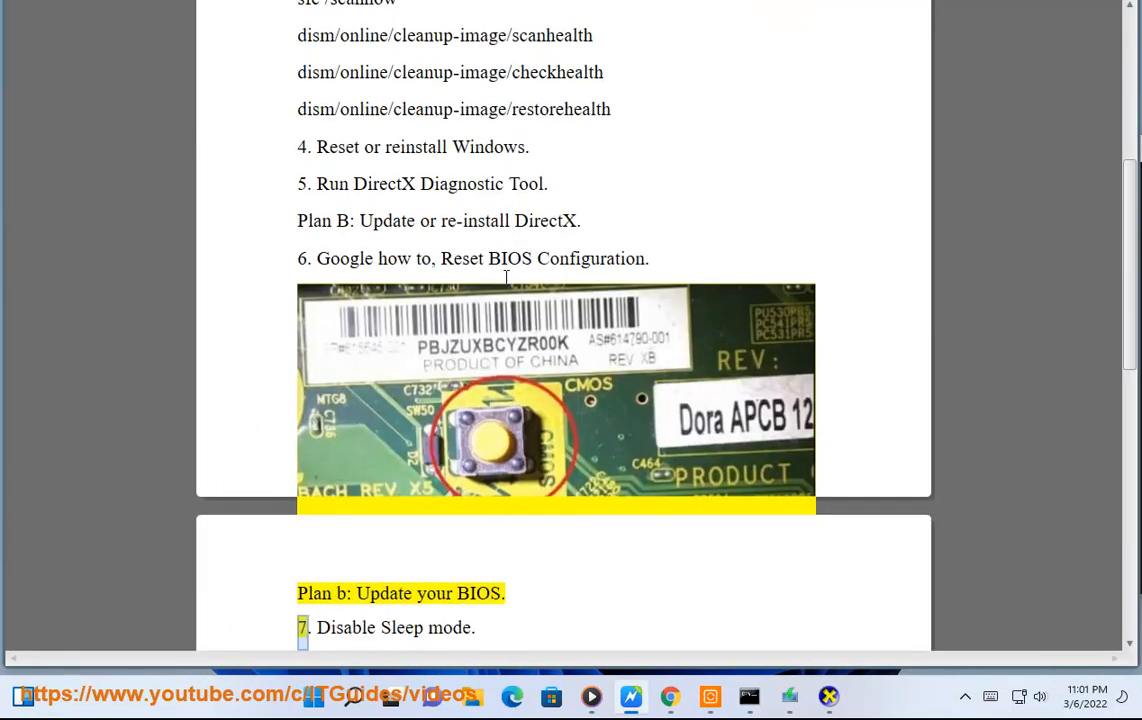
double_click(484, 258)
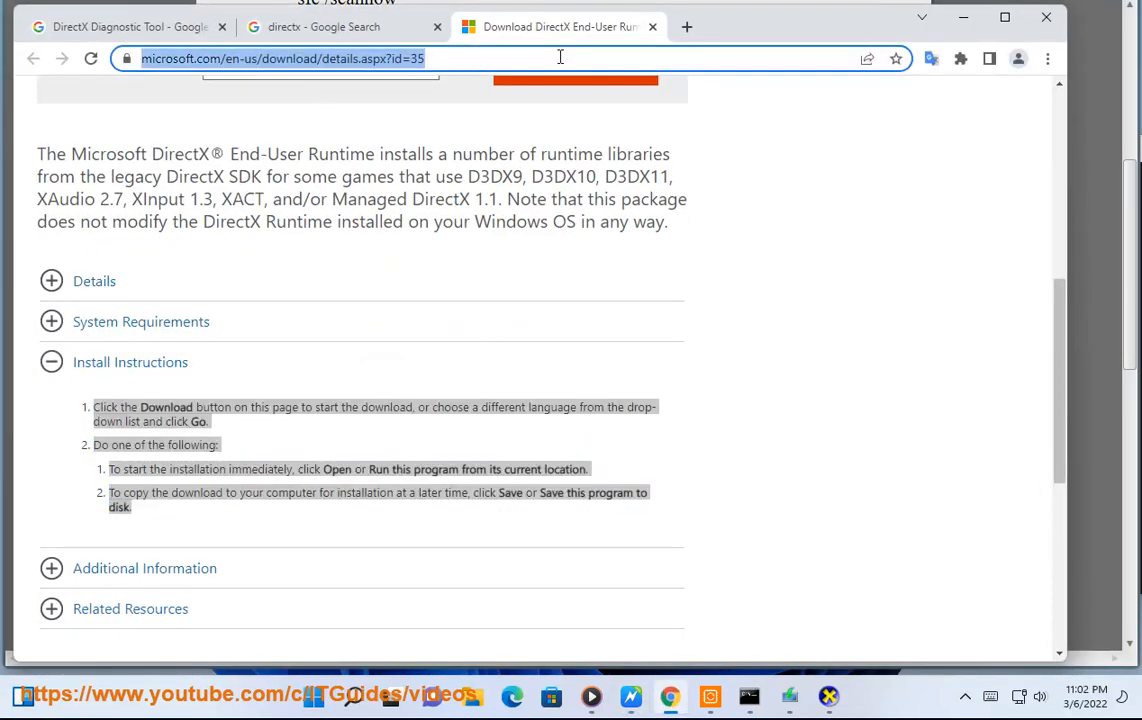
Step: Change the Reset BIOS Google query to UPDATE BIOS and review the results
click(340, 28)
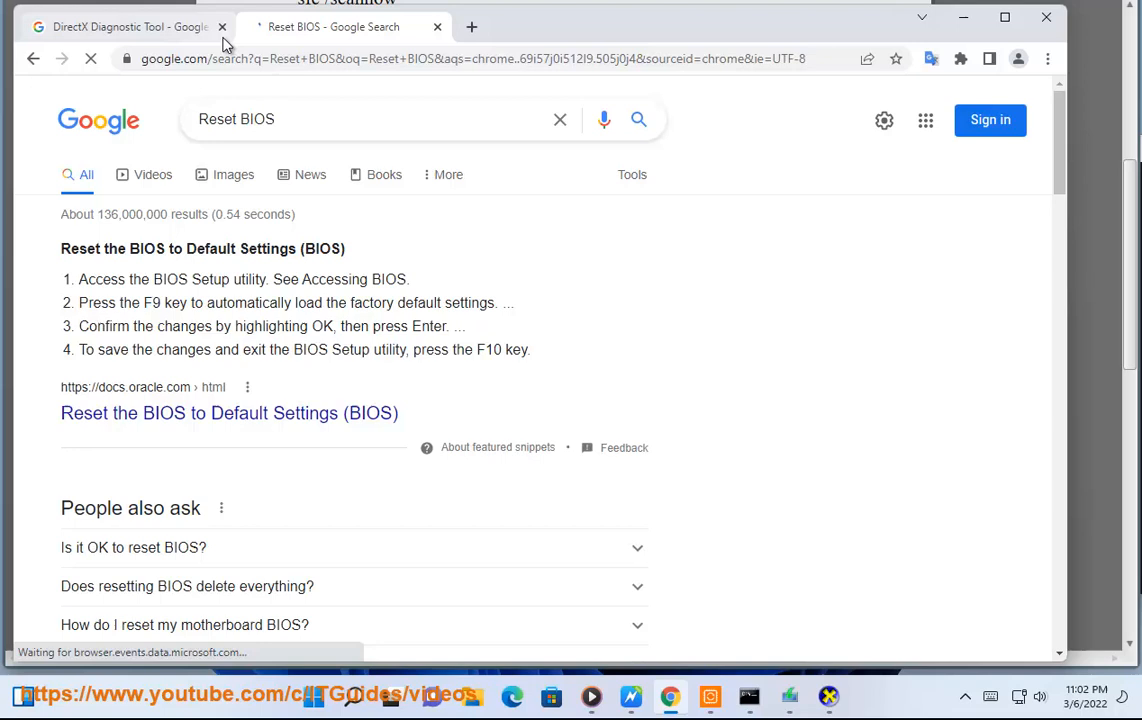
click(370, 120)
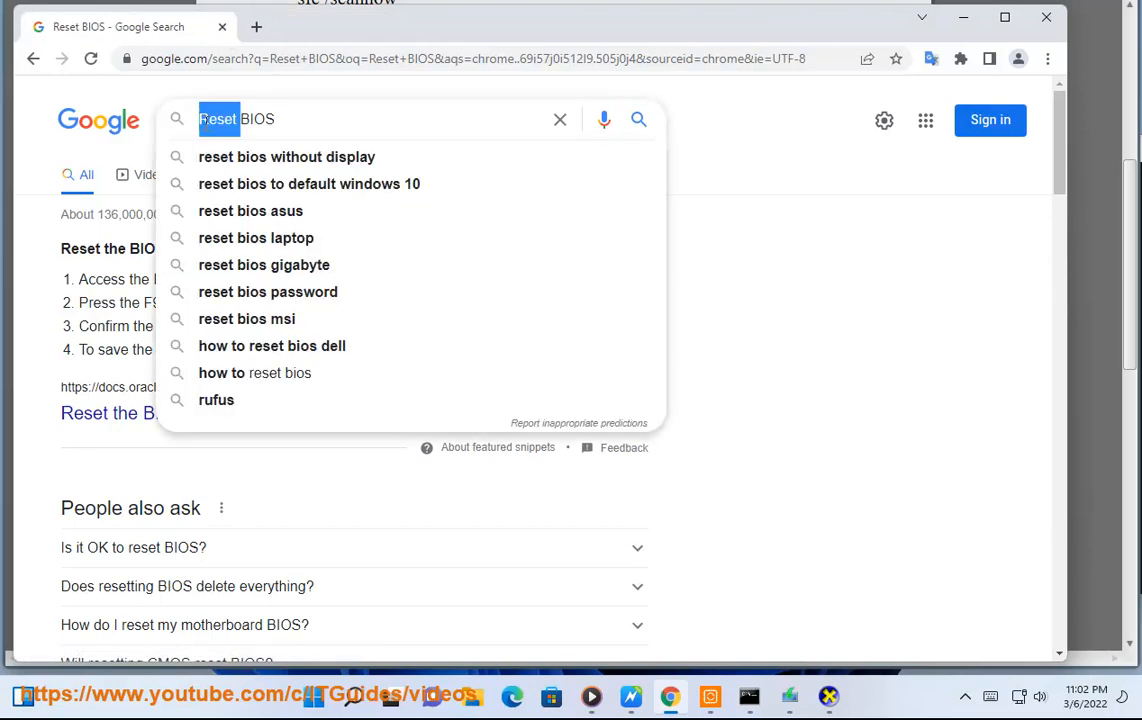
text(UPDATE BIOS)
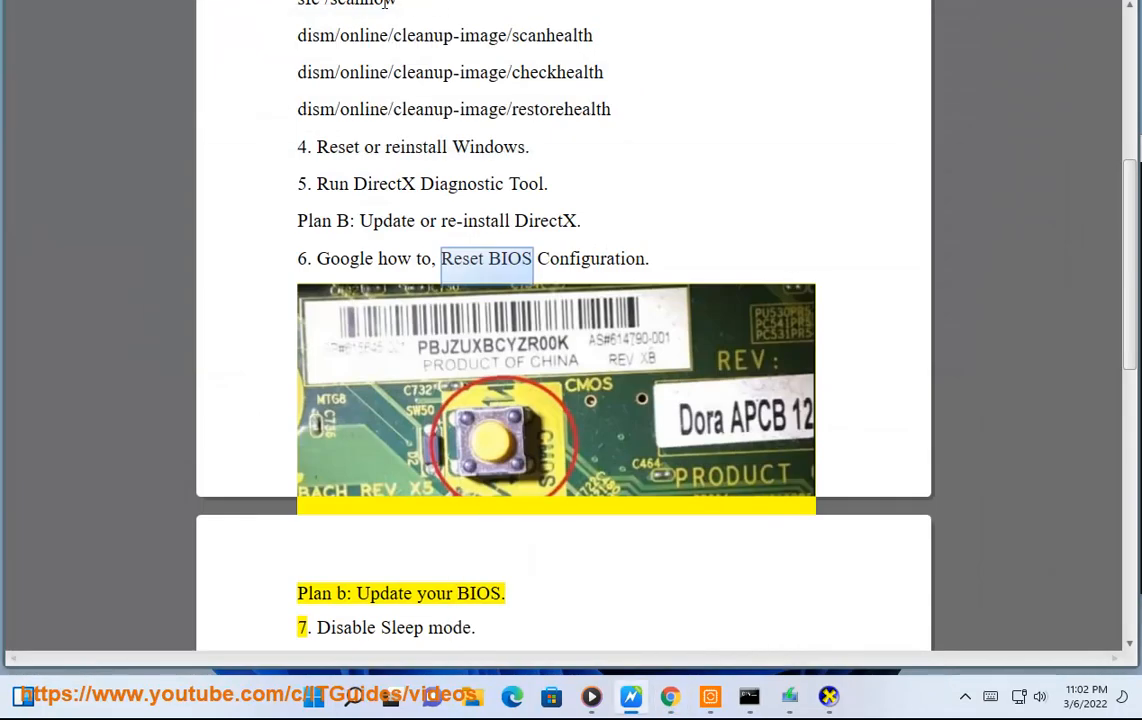
scroll(down, 3)
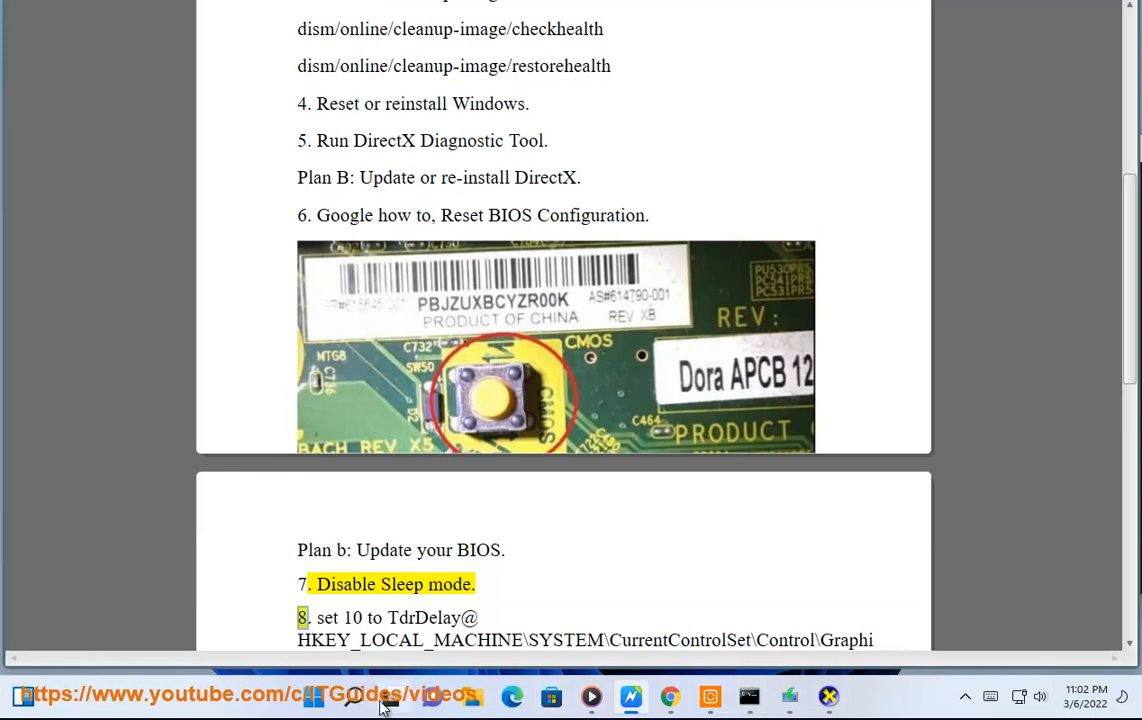
click(352, 696)
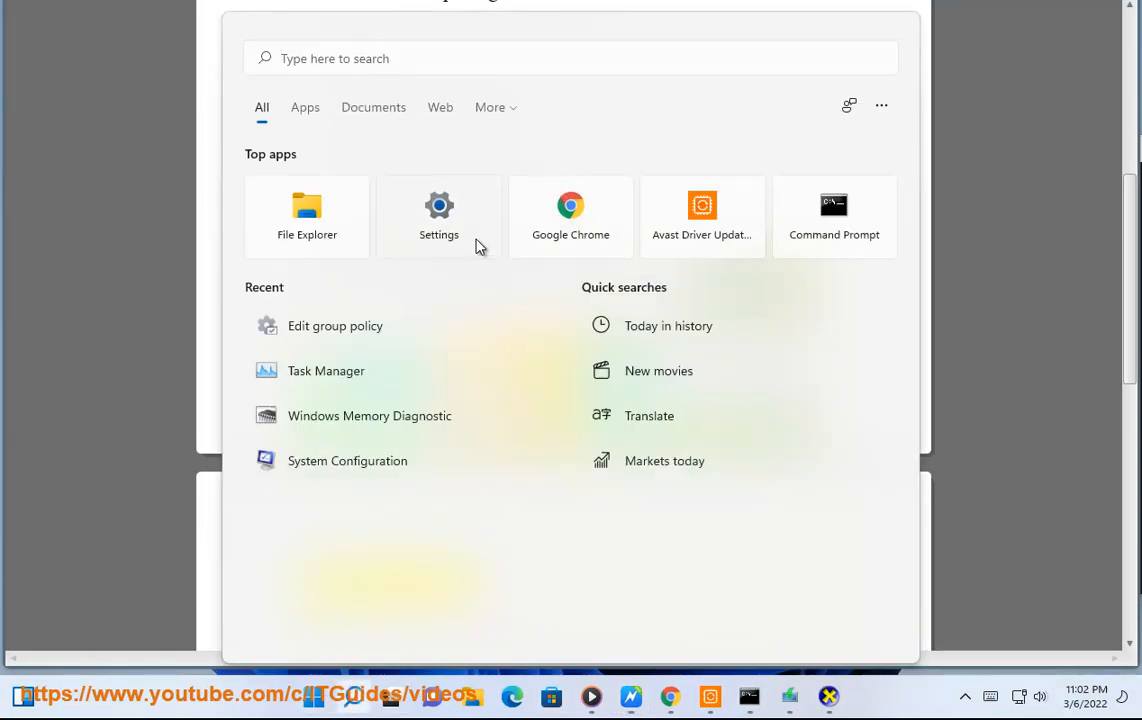
click(440, 216)
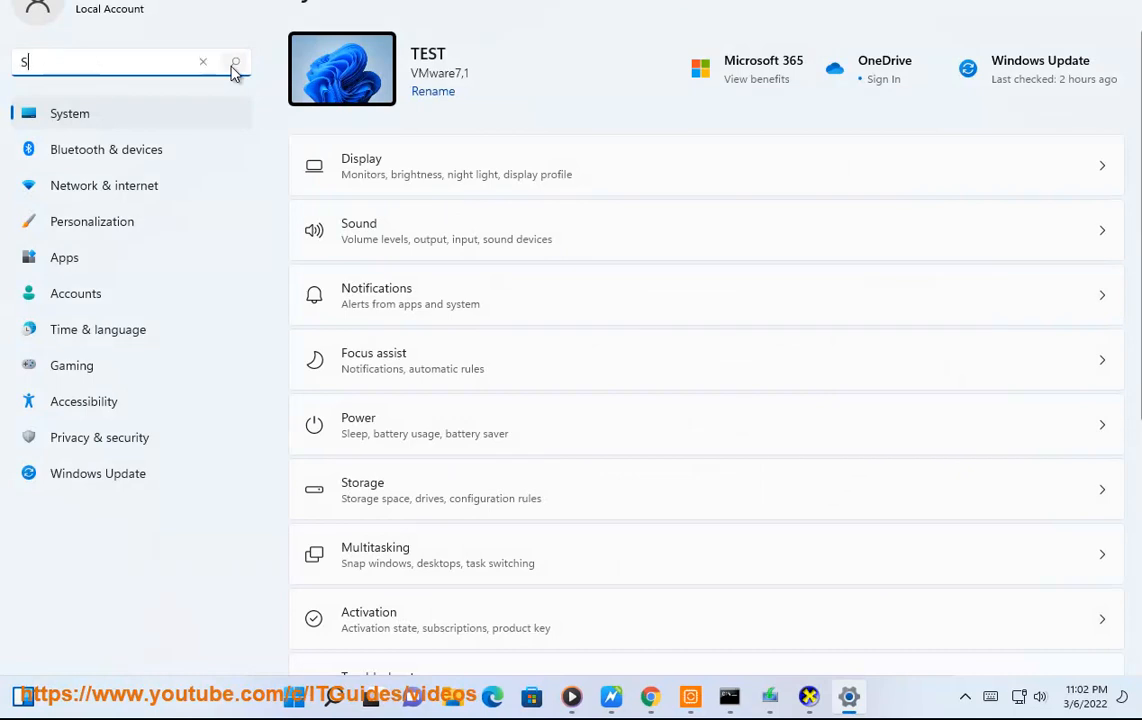
text(LEEP)
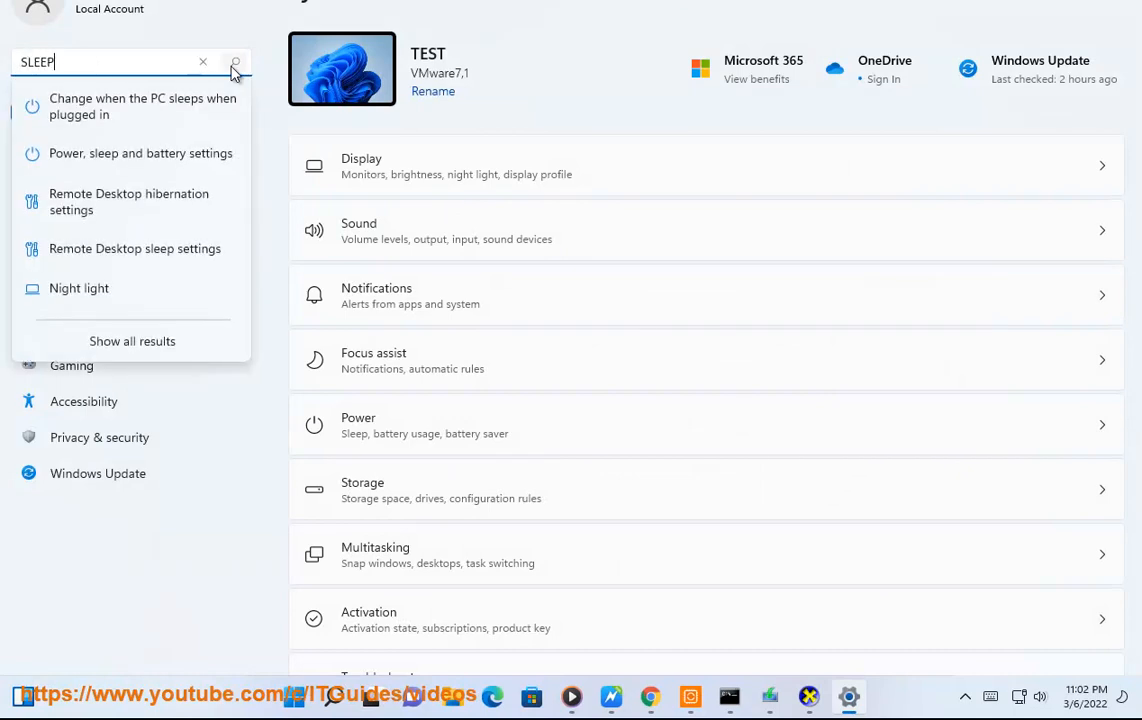
click(202, 62)
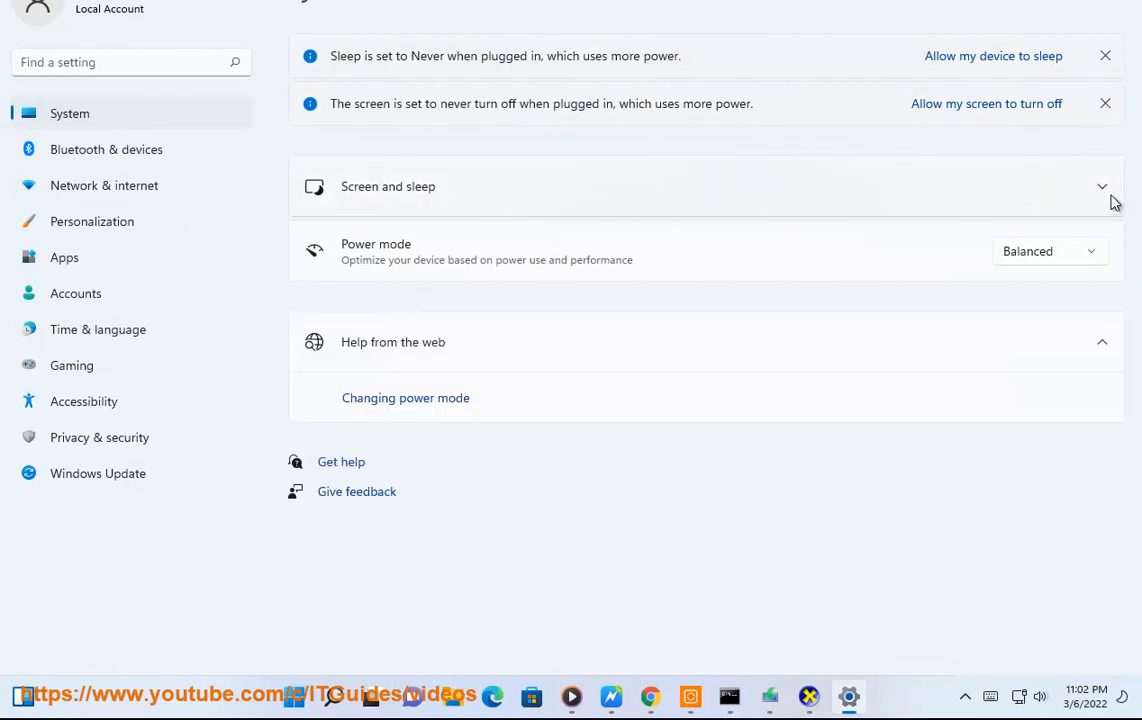
click(1102, 186)
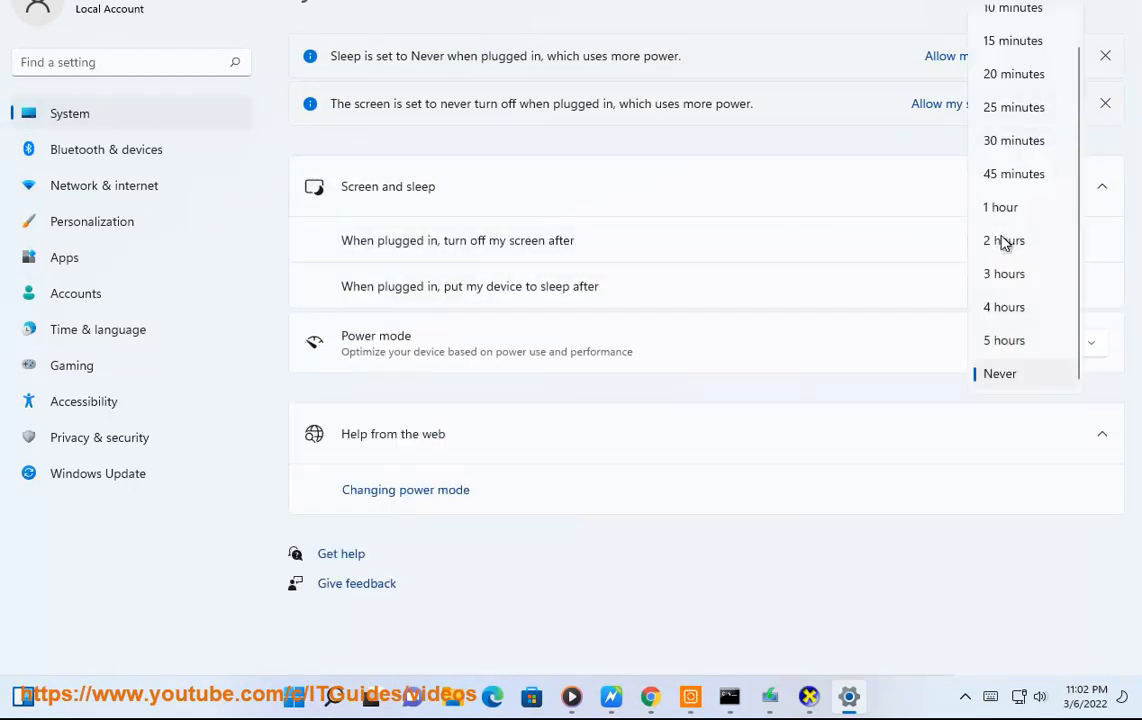
mouse_move(822, 592)
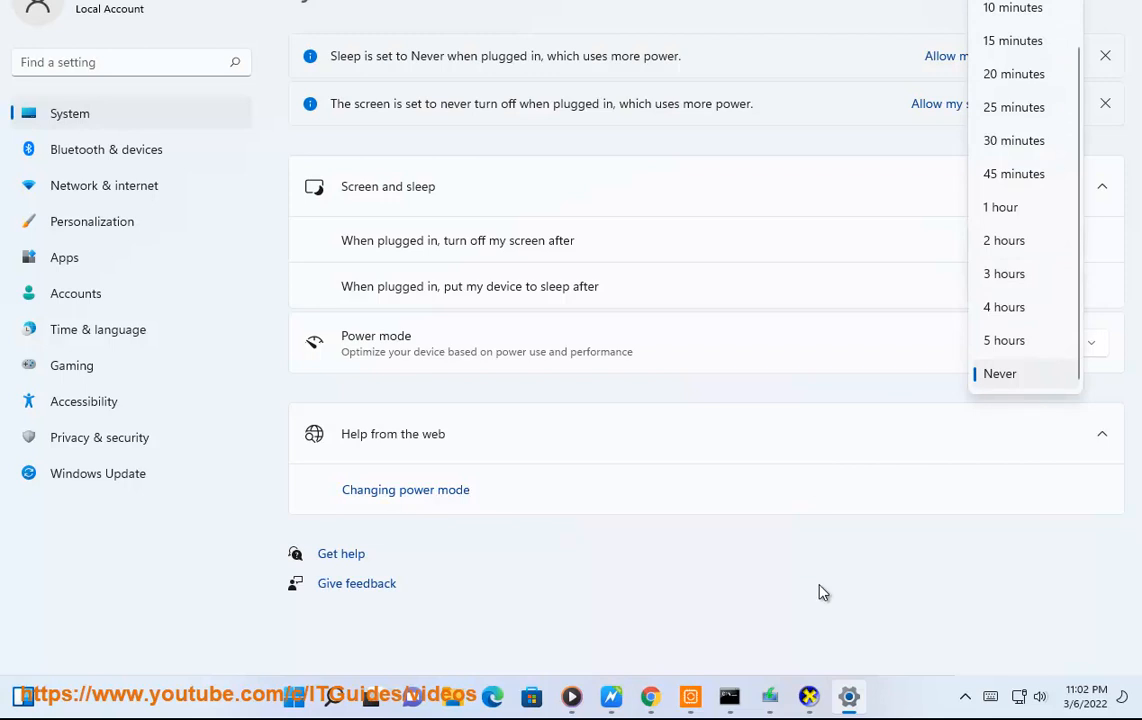
click(1000, 374)
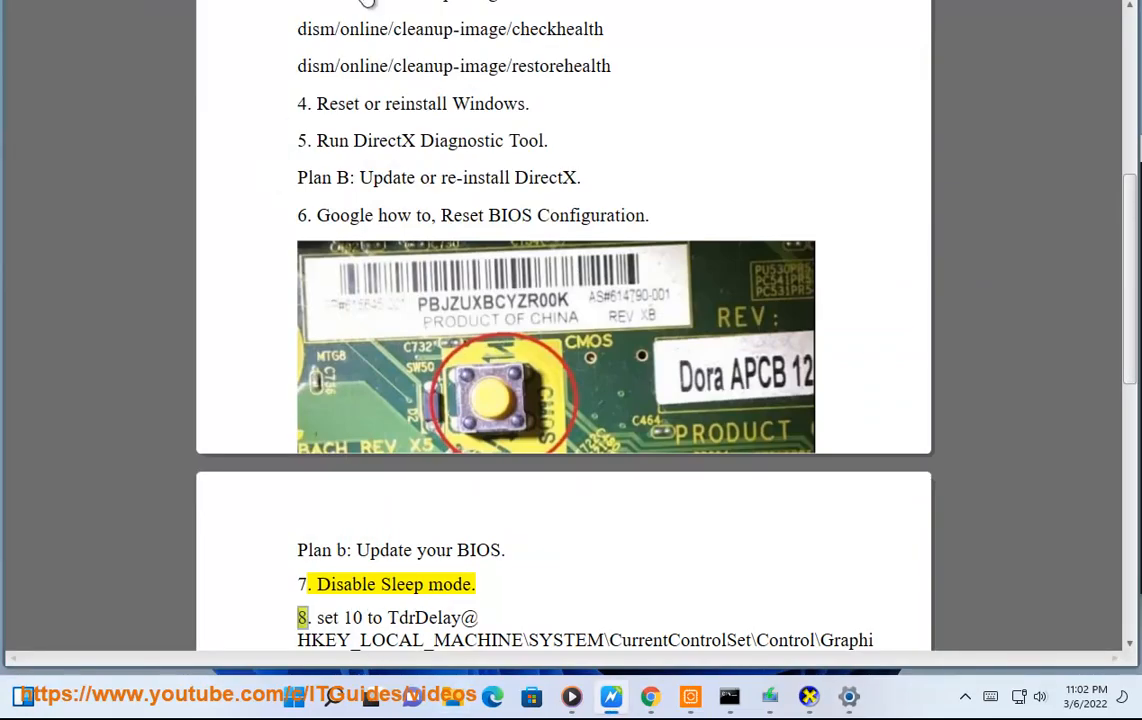
Step: Launch Registry Editor via the Run box with REGEDIT for the TdrDelay step
scroll(down, 3)
text(MSCONFIG)
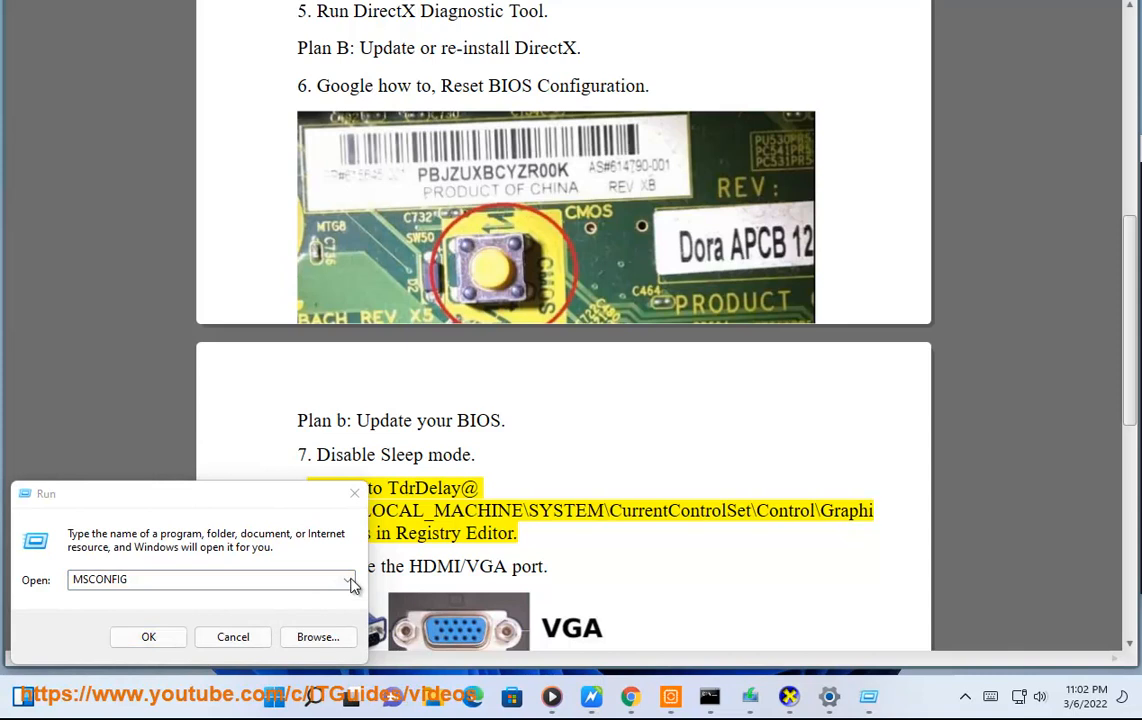
mouse_move(176, 578)
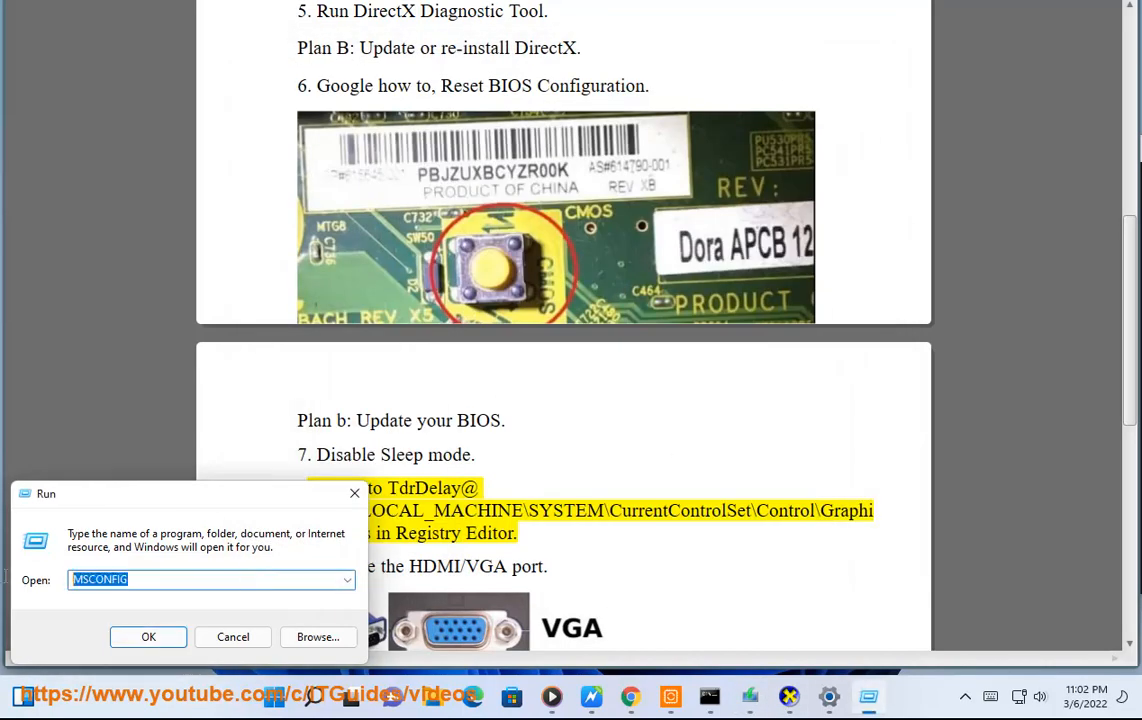
text(EDG)
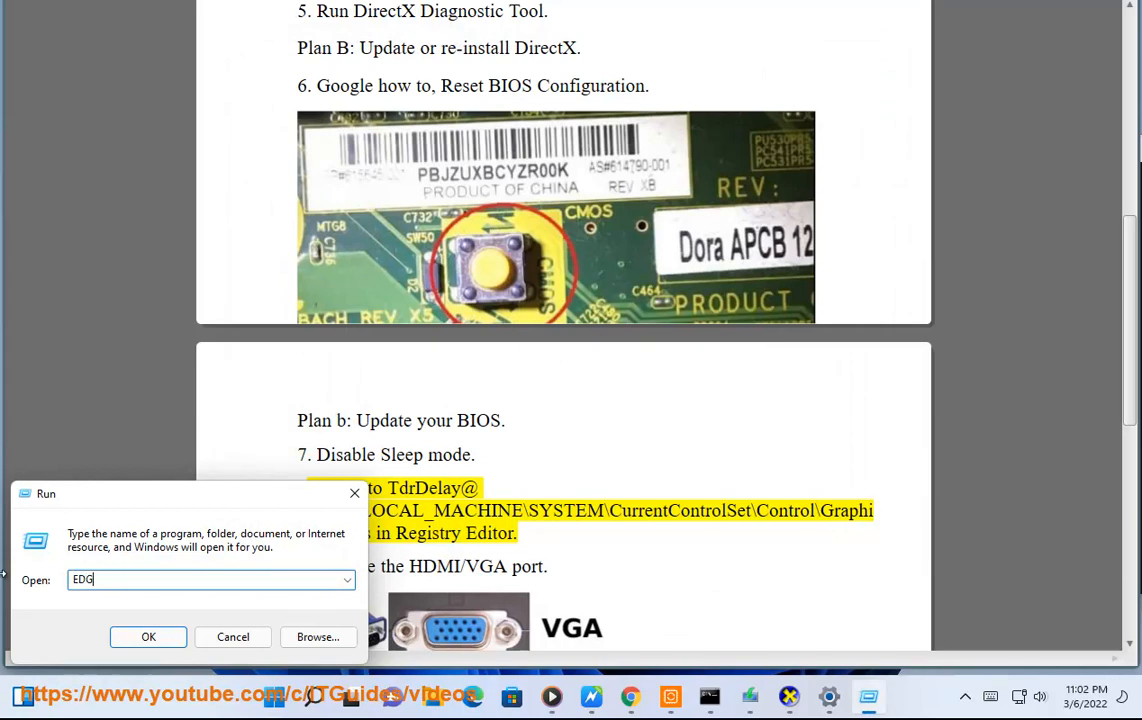
text(REG)
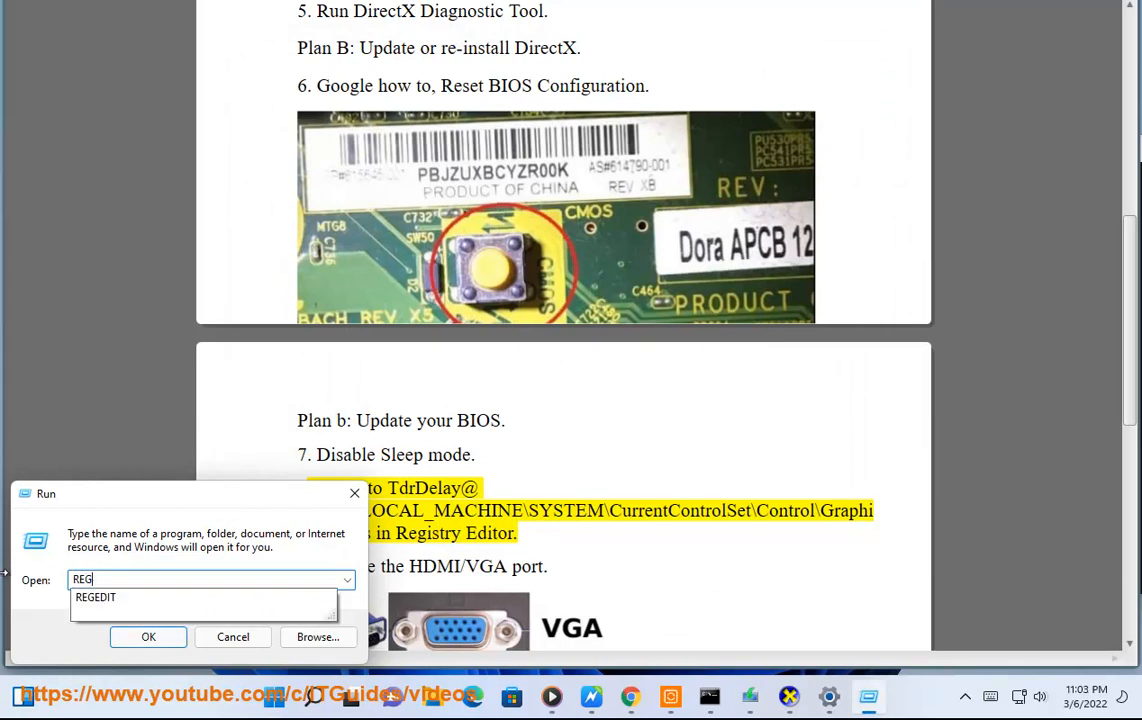
click(148, 636)
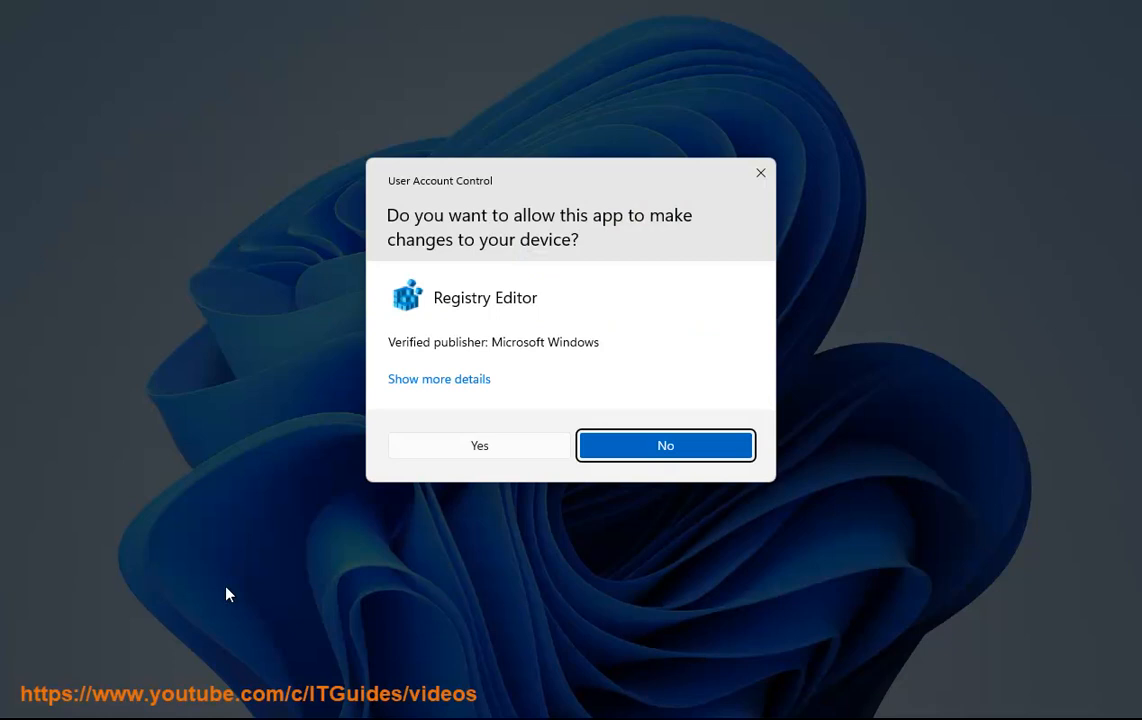
Step: Approve the UAC prompt and bring the GraphicsDrivers registry path into Registry Editor's address bar
click(478, 444)
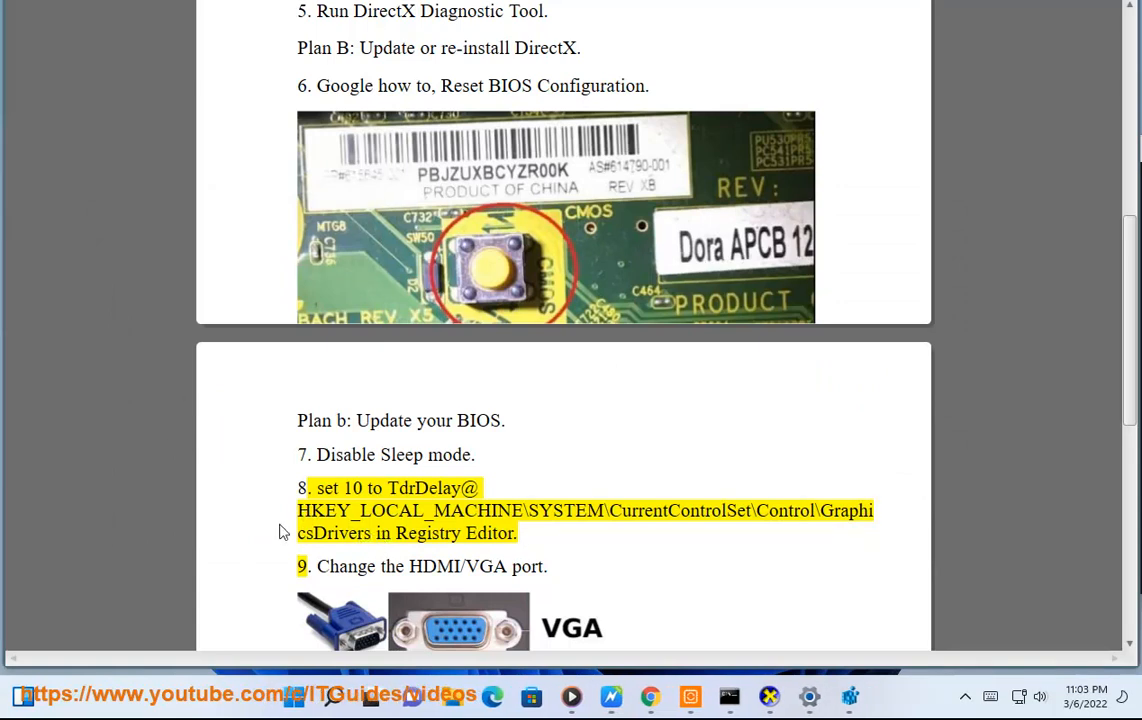
mouse_move(500, 540)
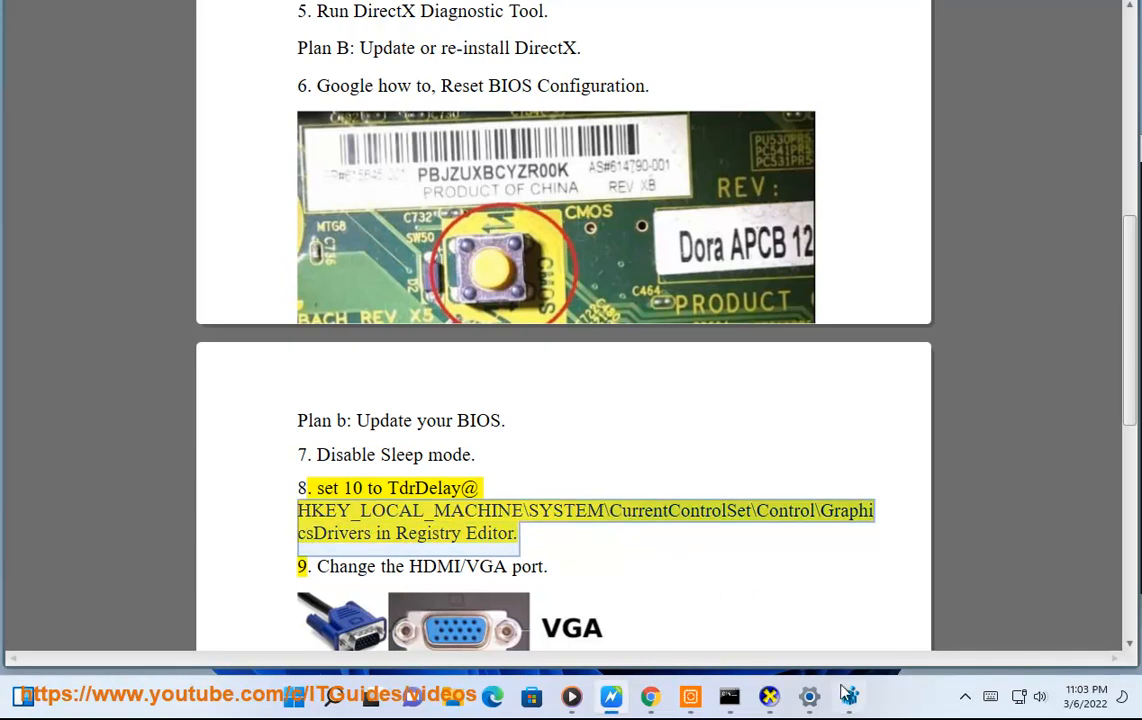
click(848, 696)
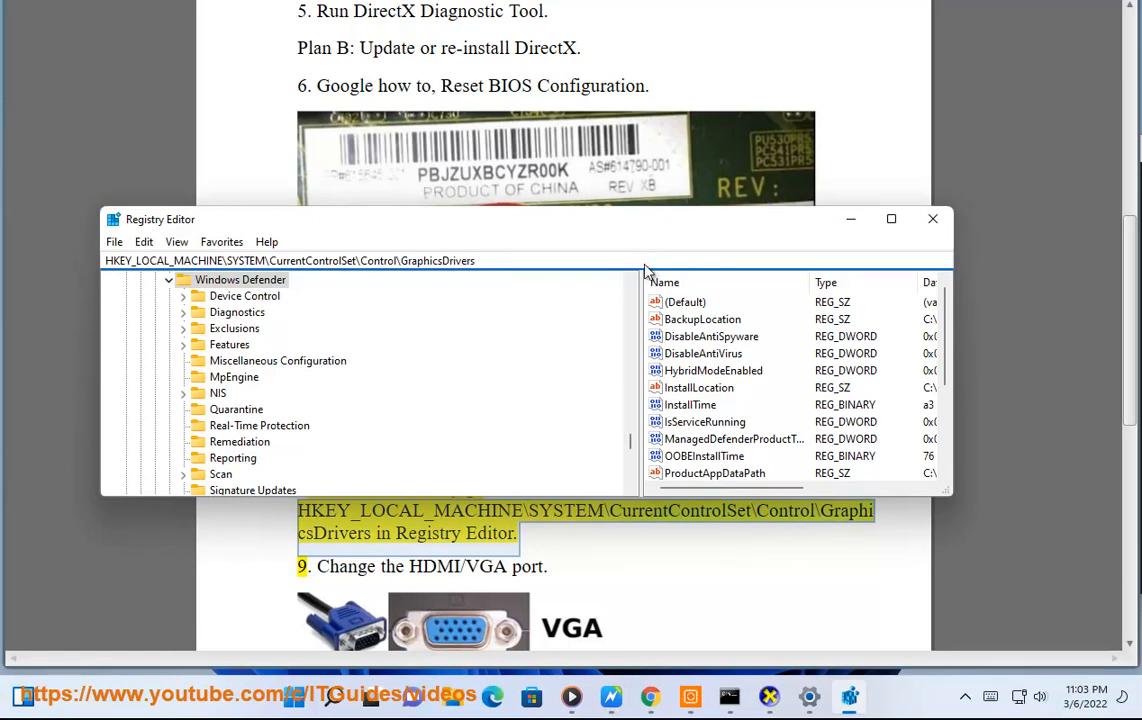
Step: Create a TdrDelay DWORD (32-bit) under GraphicsDrivers with value data 10
click(248, 312)
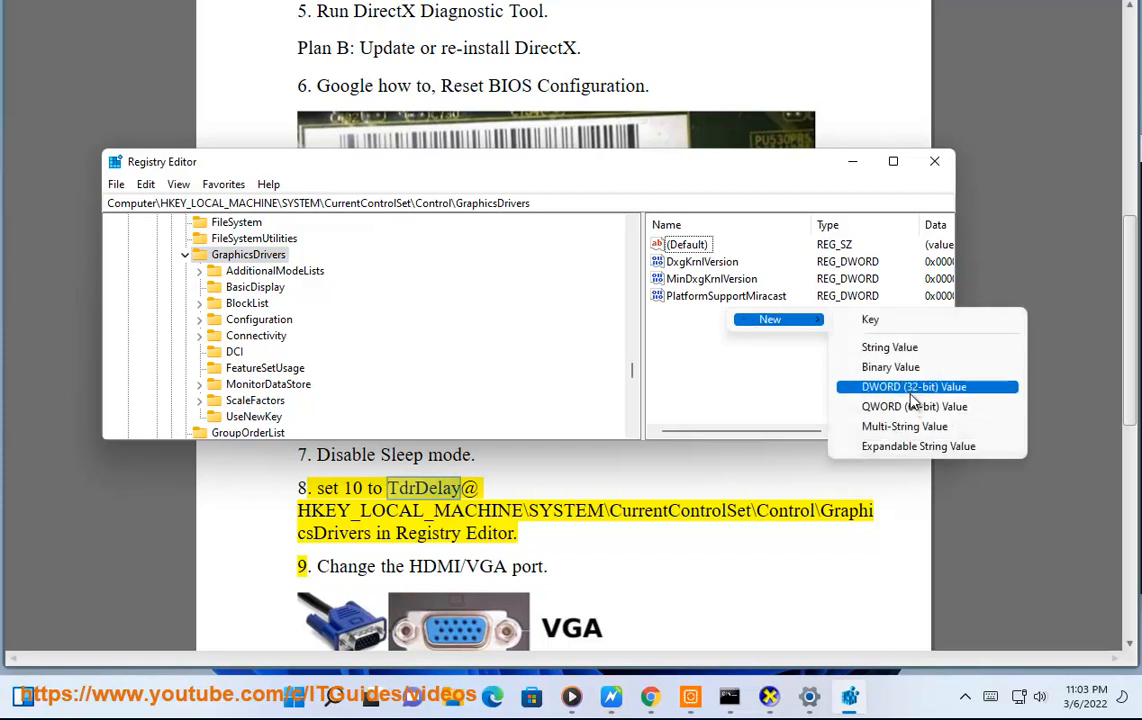
click(912, 386)
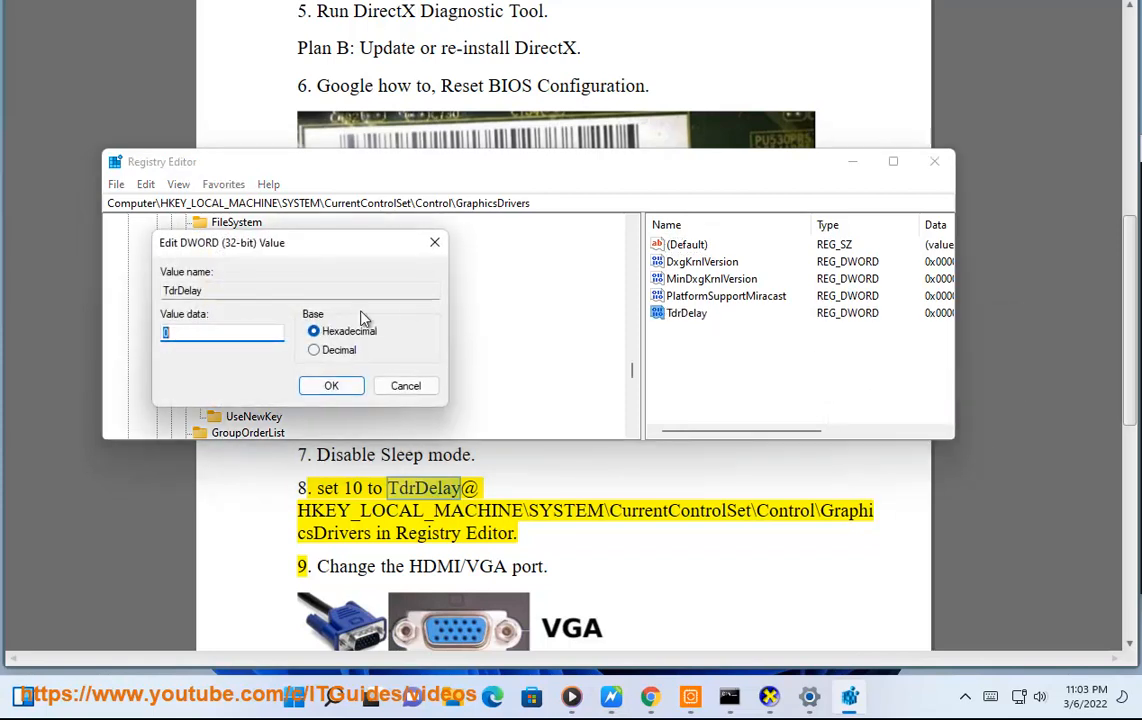
text(10)
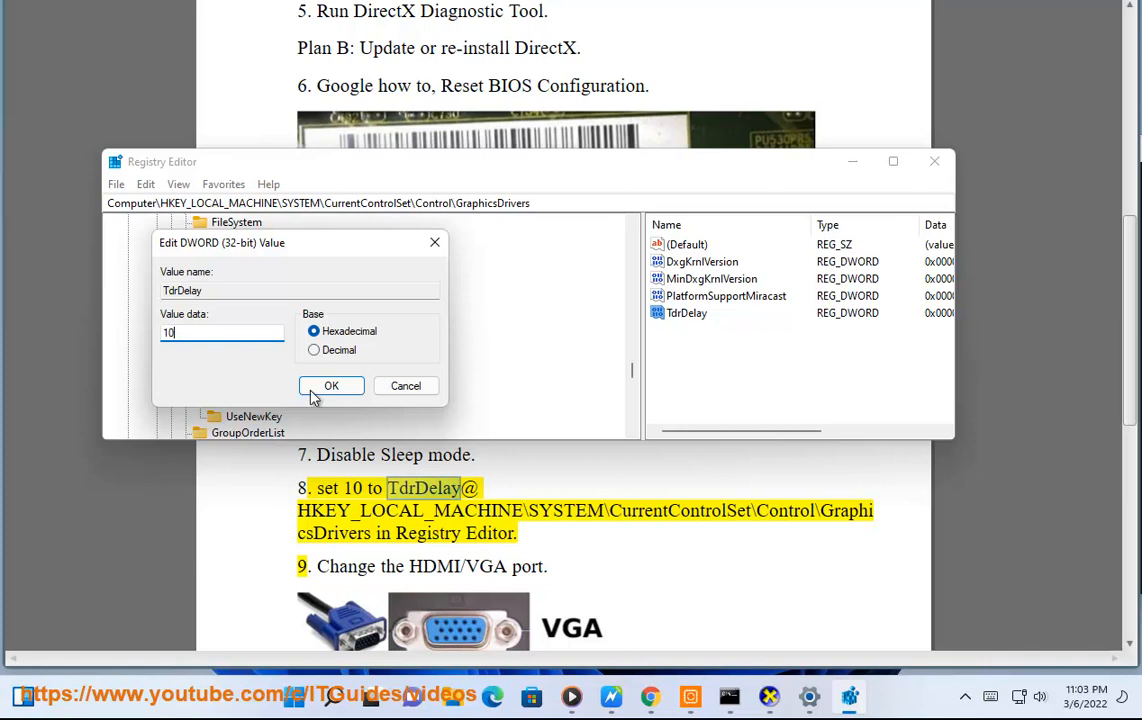
click(332, 384)
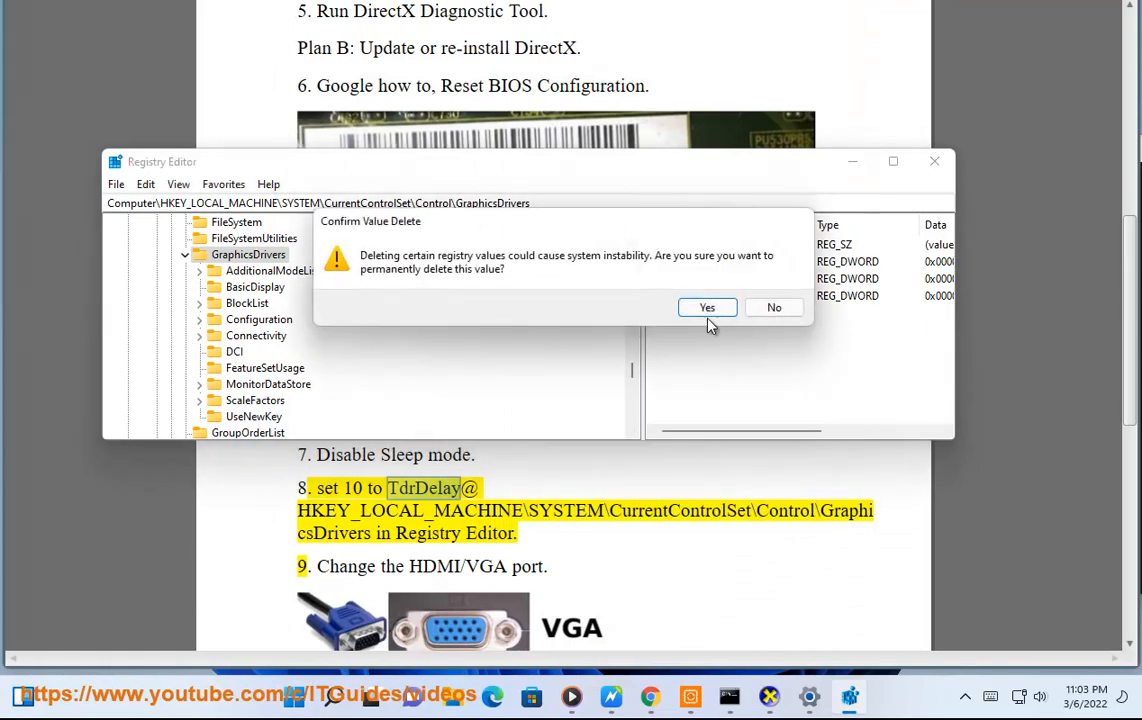
Step: Delete the TdrDelay value and move on to step 9, changing the HDMI/VGA port
click(708, 308)
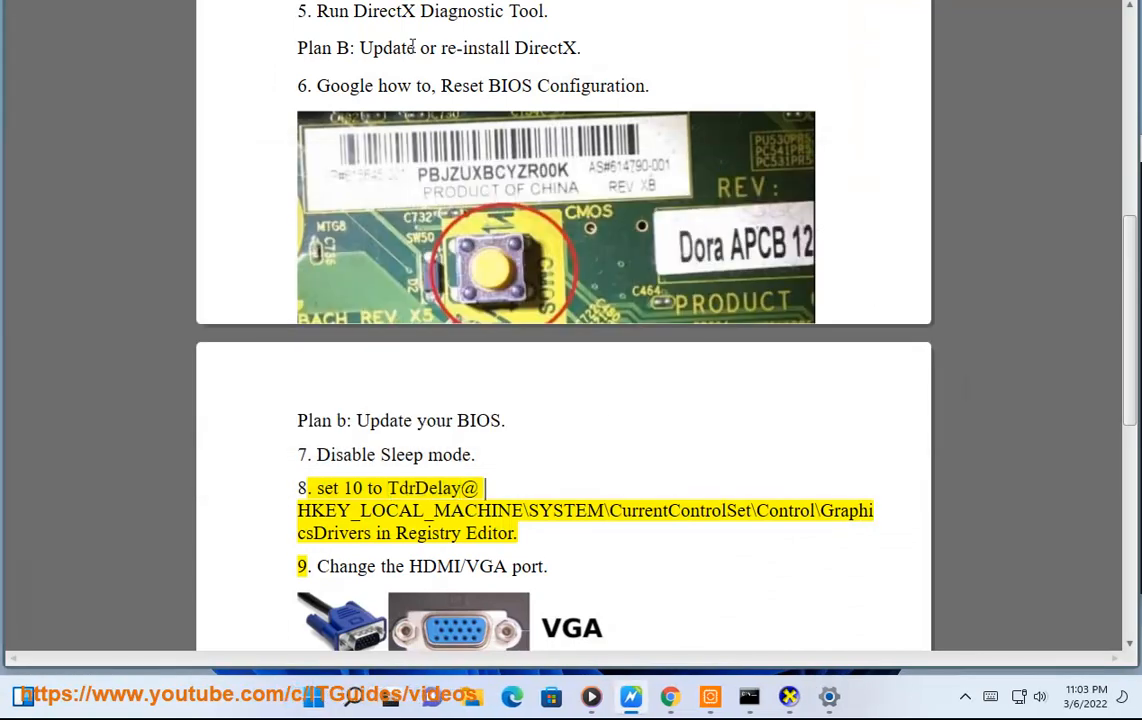
scroll(down, 3)
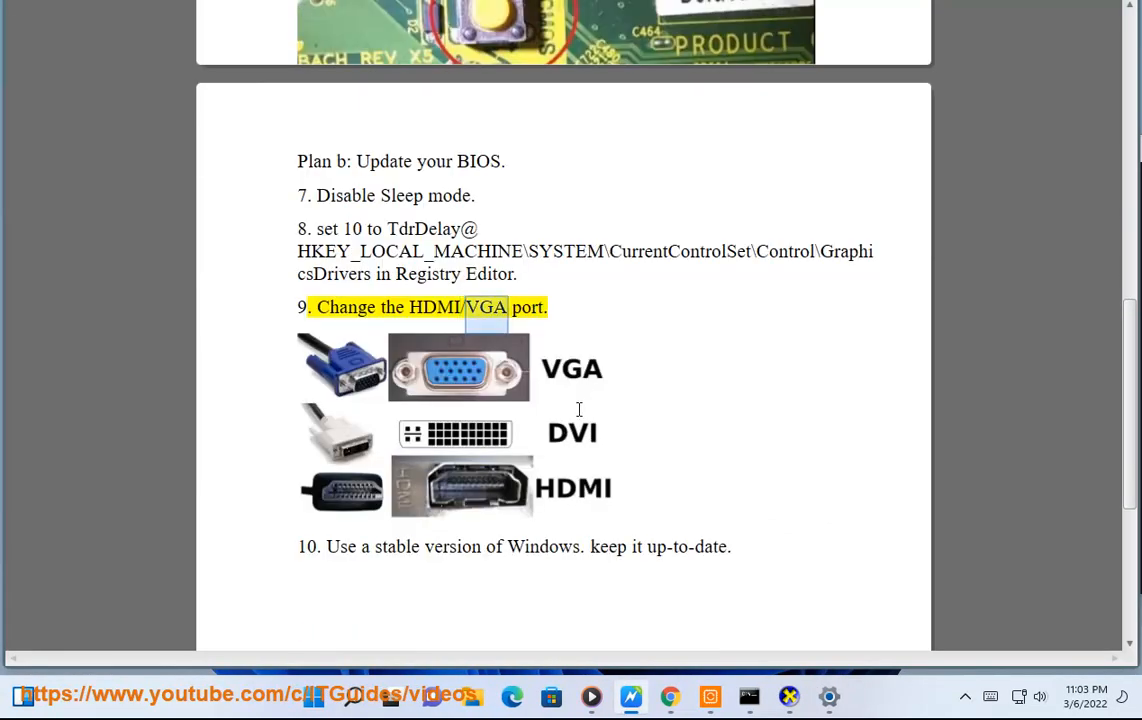